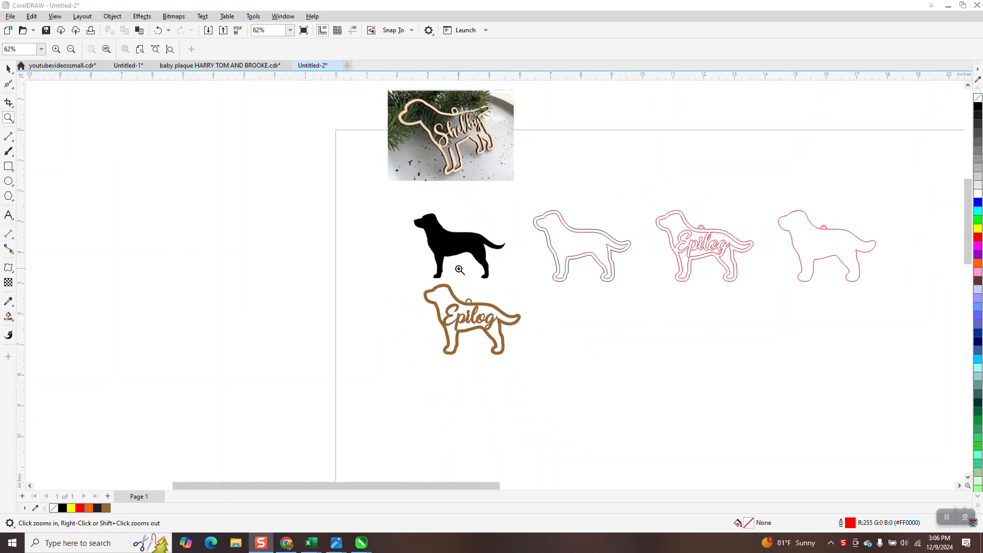
# - Inspect the sample ornament photos and the Labrador silhouette, then close Calculator
pyautogui.click(459, 270)
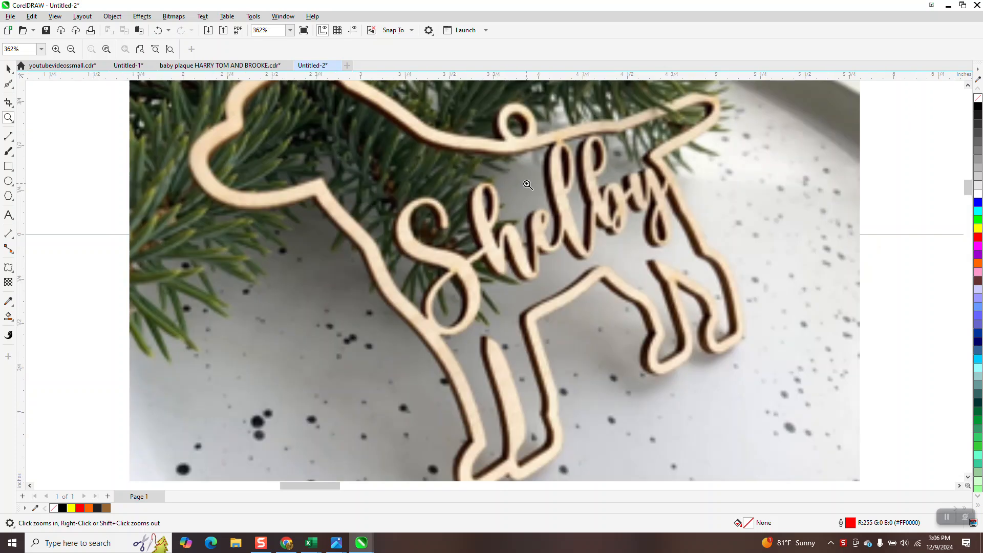
pyautogui.rightClick(529, 185)
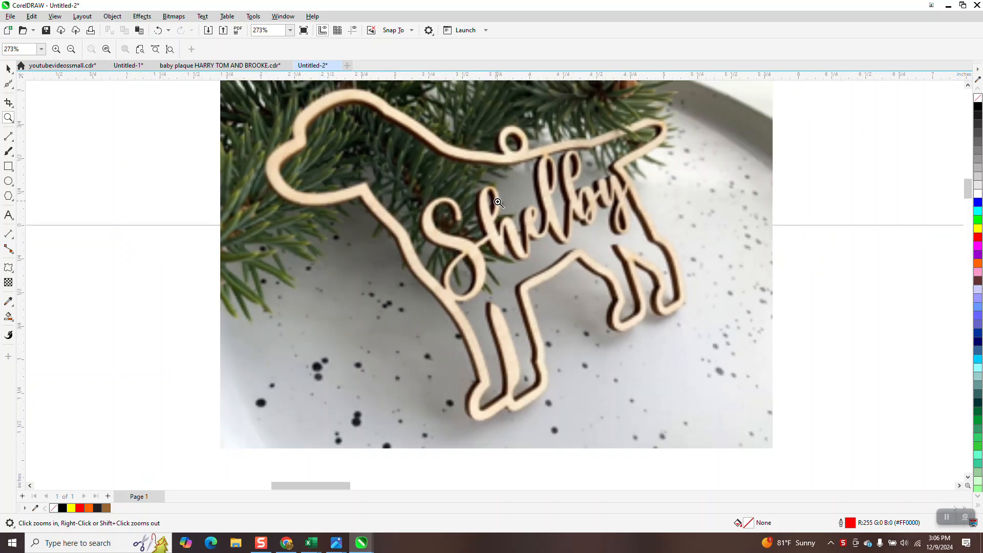
pyautogui.rightClick(498, 202)
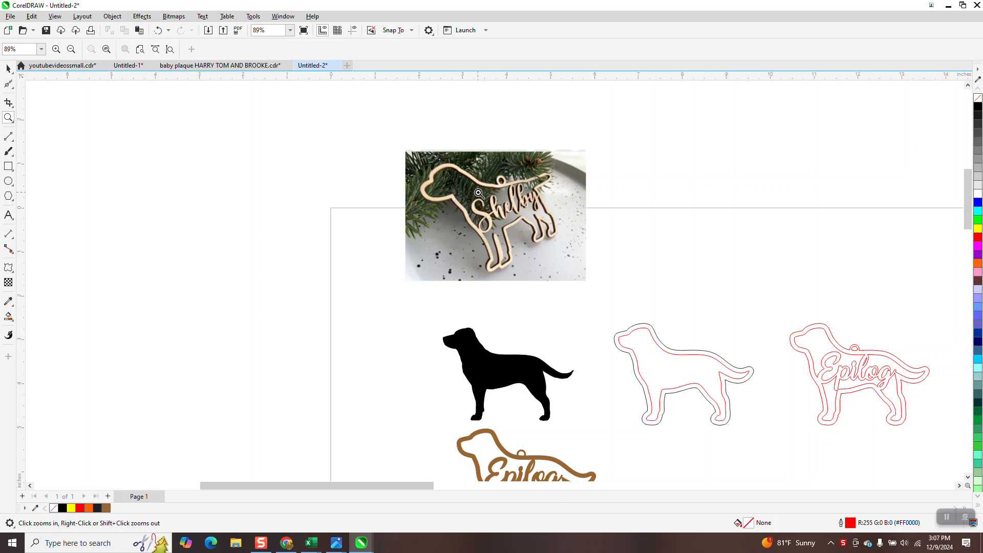
pyautogui.moveTo(473, 215)
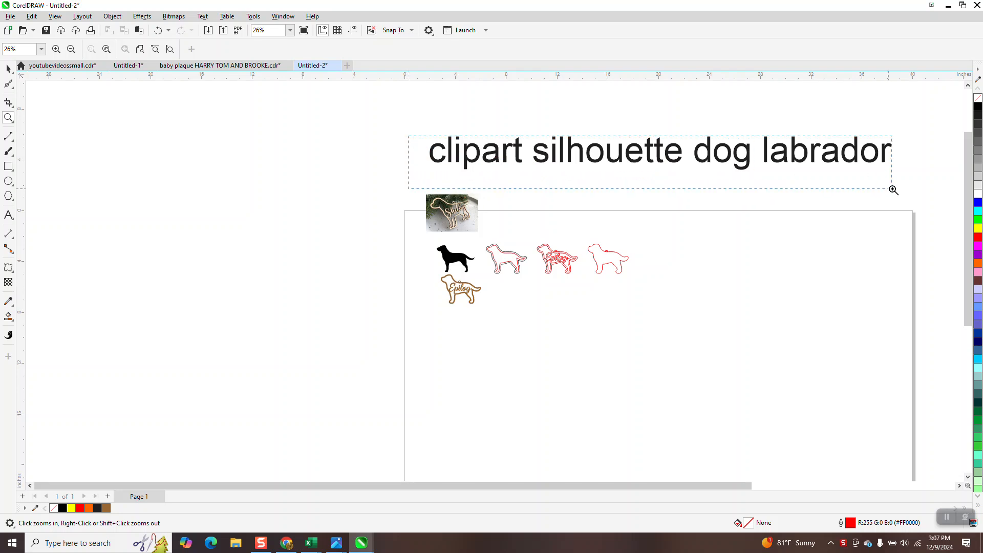
pyautogui.click(893, 190)
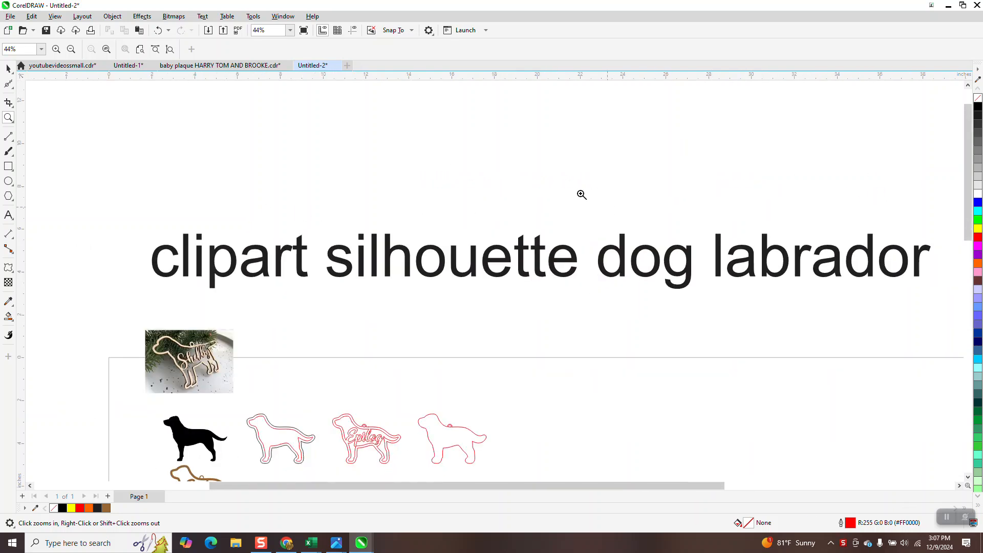
pyautogui.click(581, 195)
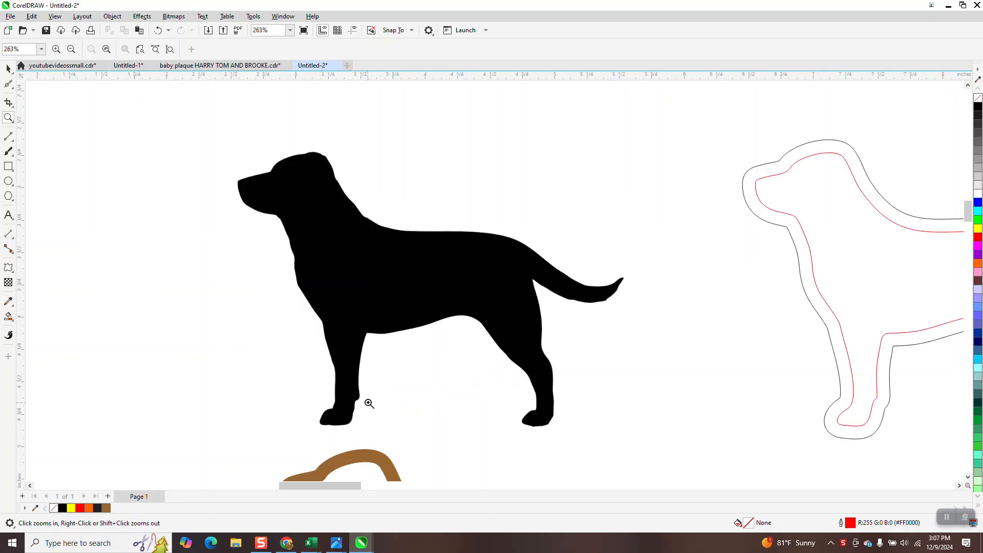
pyautogui.click(369, 402)
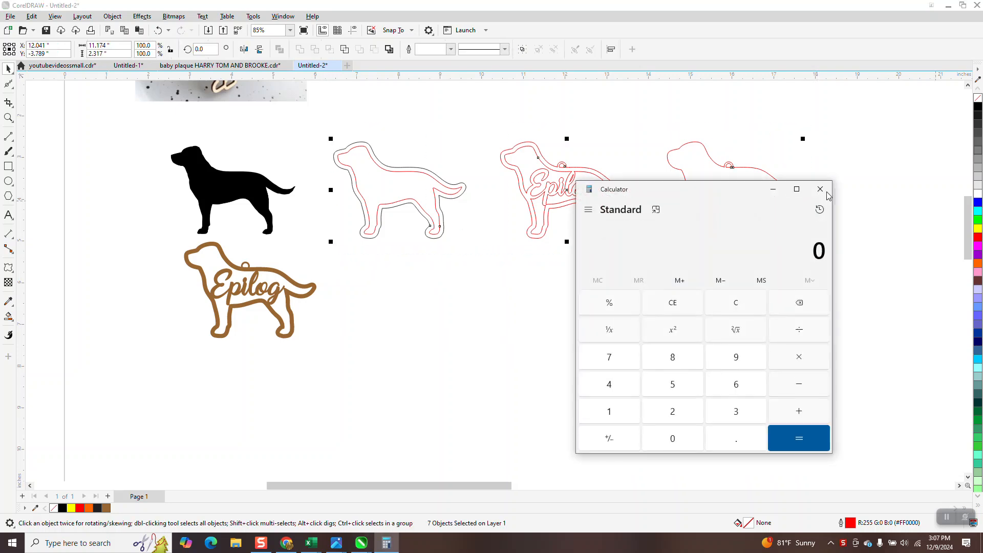
pyautogui.click(818, 189)
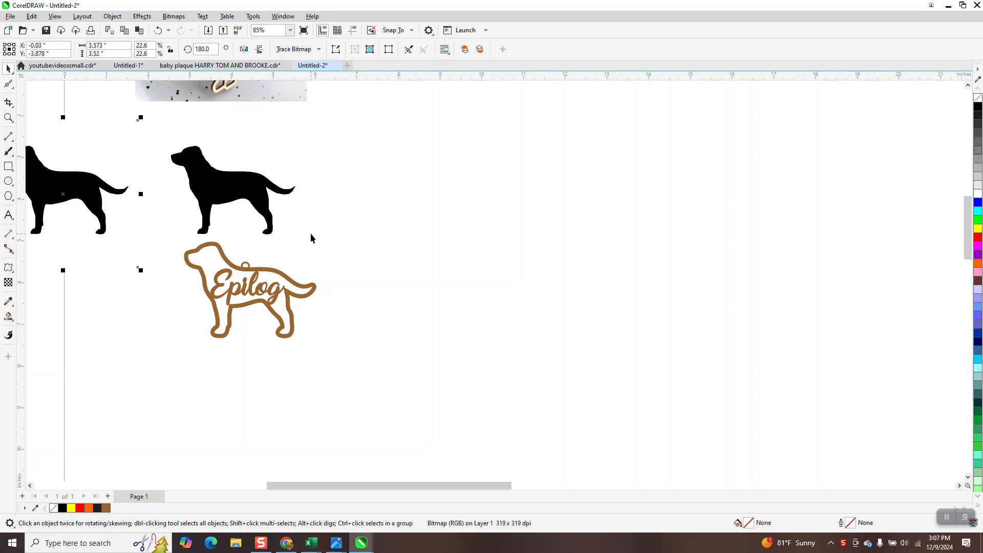
# - Trace the Labrador bitmap with Outline Trace Clipart and test the trace with a yellow rectangle
pyautogui.click(229, 188)
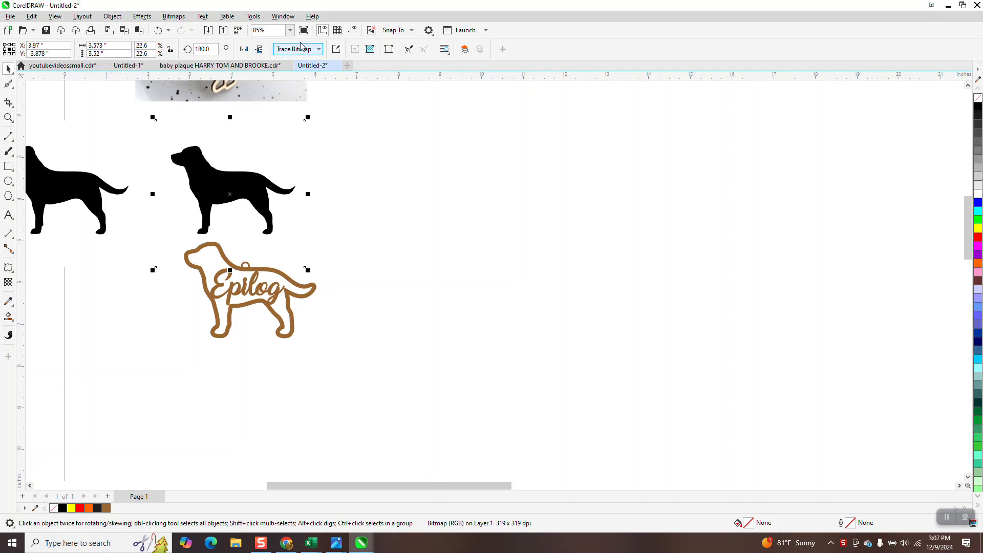
pyautogui.click(298, 49)
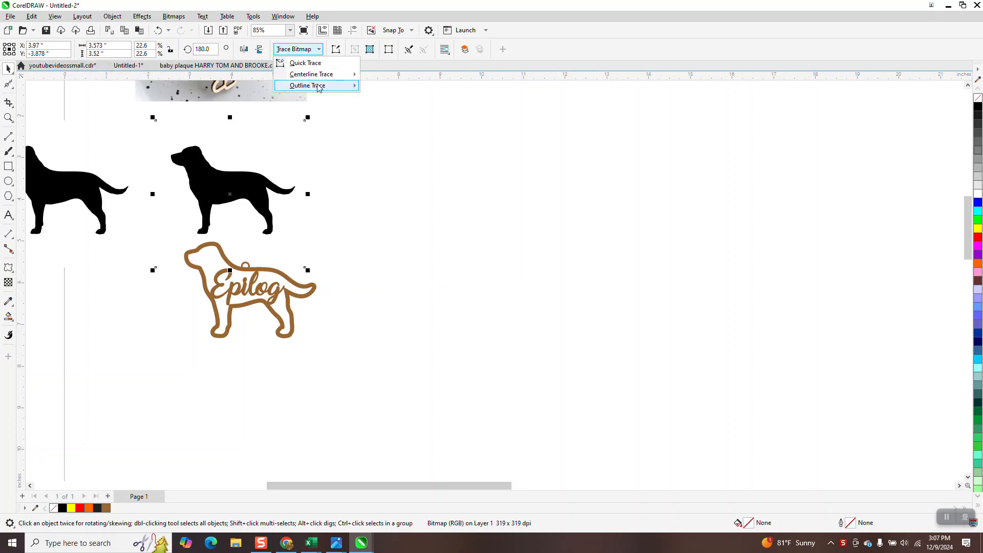
pyautogui.click(307, 85)
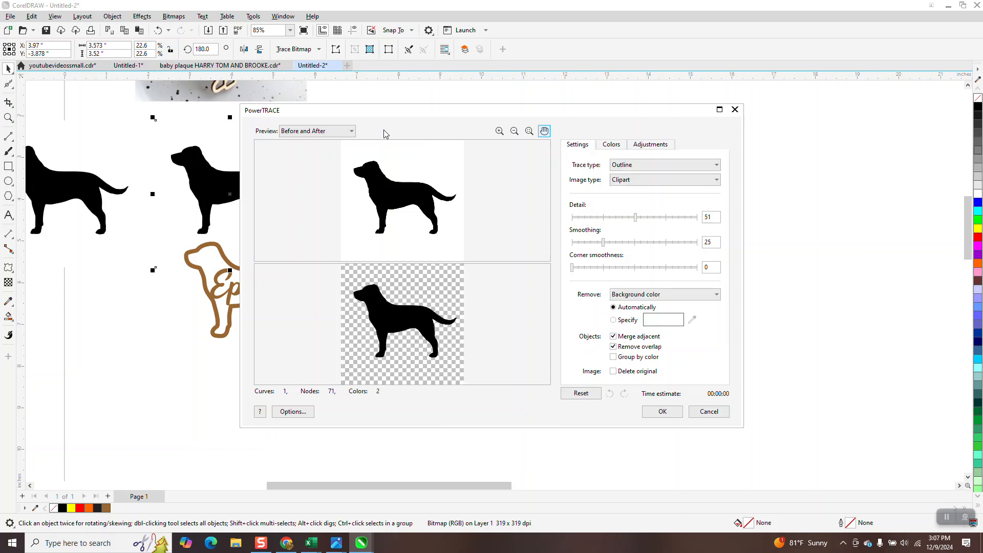
pyautogui.moveTo(963, 450)
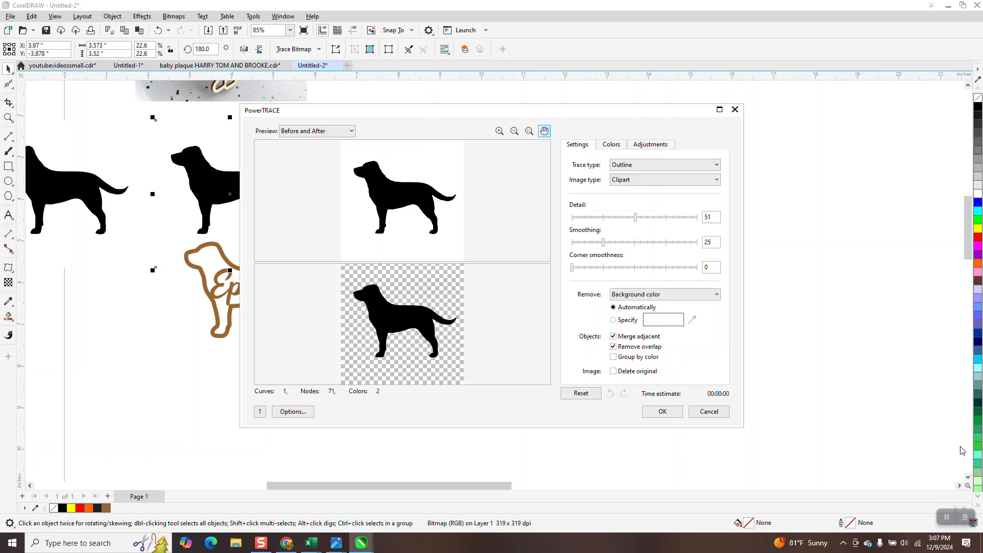
pyautogui.click(661, 411)
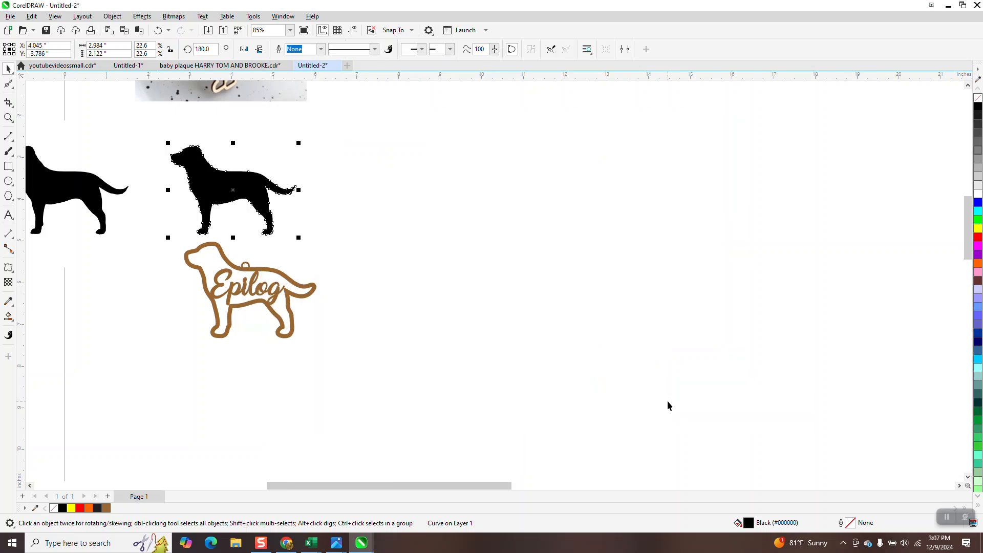
pyautogui.moveTo(232, 190); pyautogui.dragTo(400, 190)
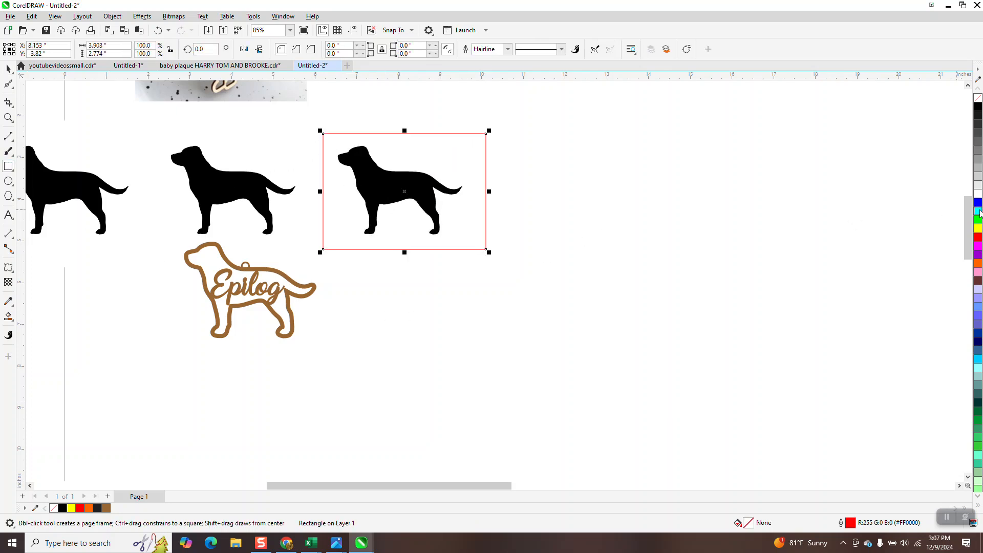
pyautogui.click(976, 226)
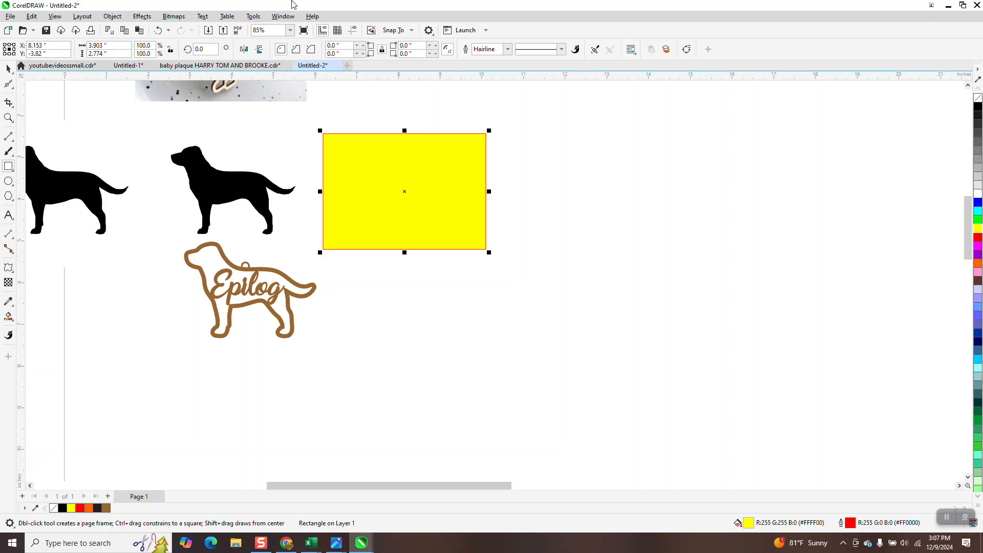
pyautogui.click(111, 16)
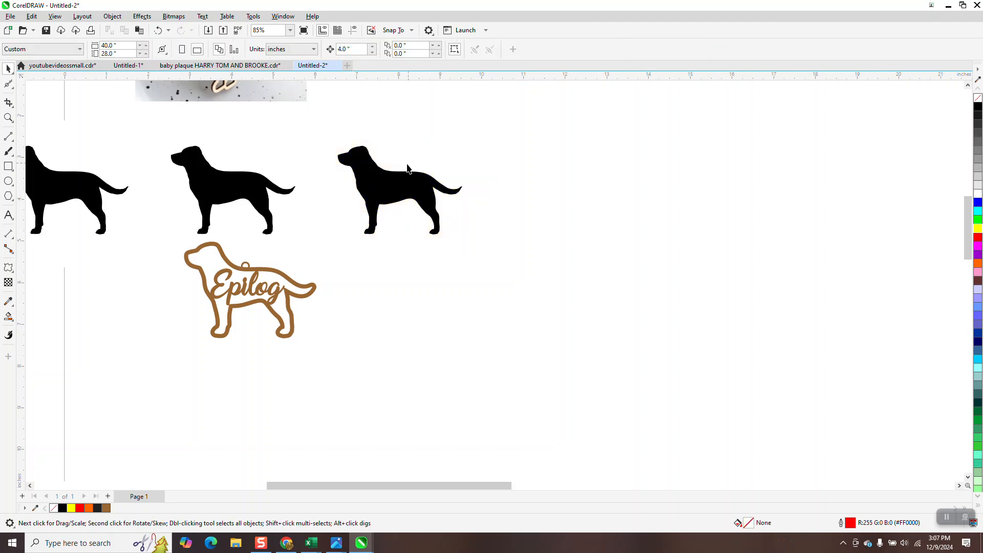
# - Remove the traced Labrador's fill and smooth the jagged edges along its legs and tail
pyautogui.click(399, 190)
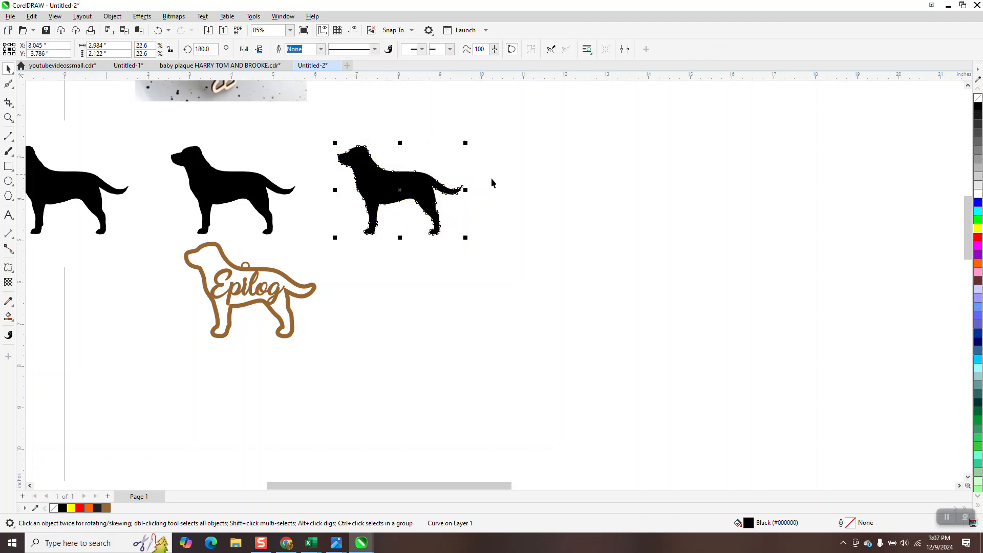
pyautogui.moveTo(733, 124)
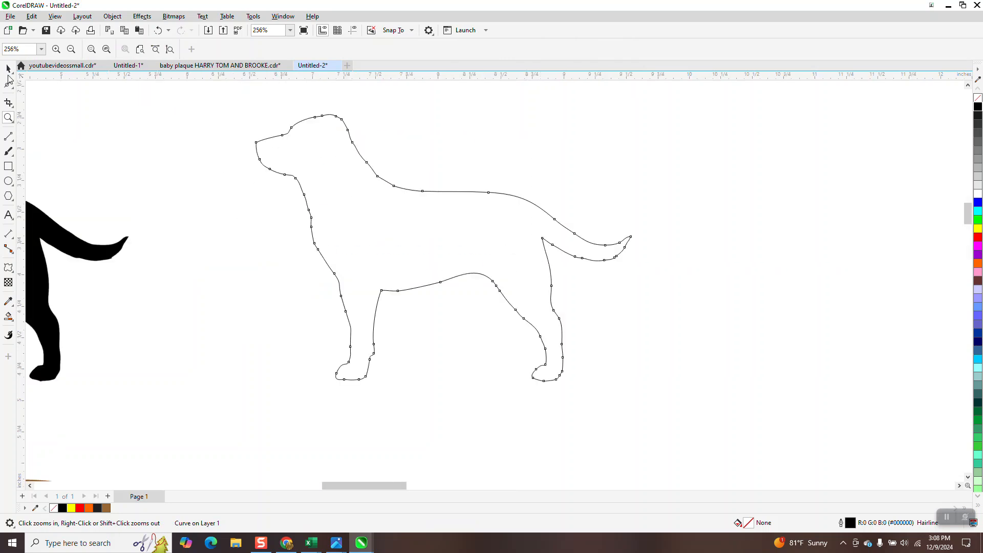
pyautogui.click(8, 68)
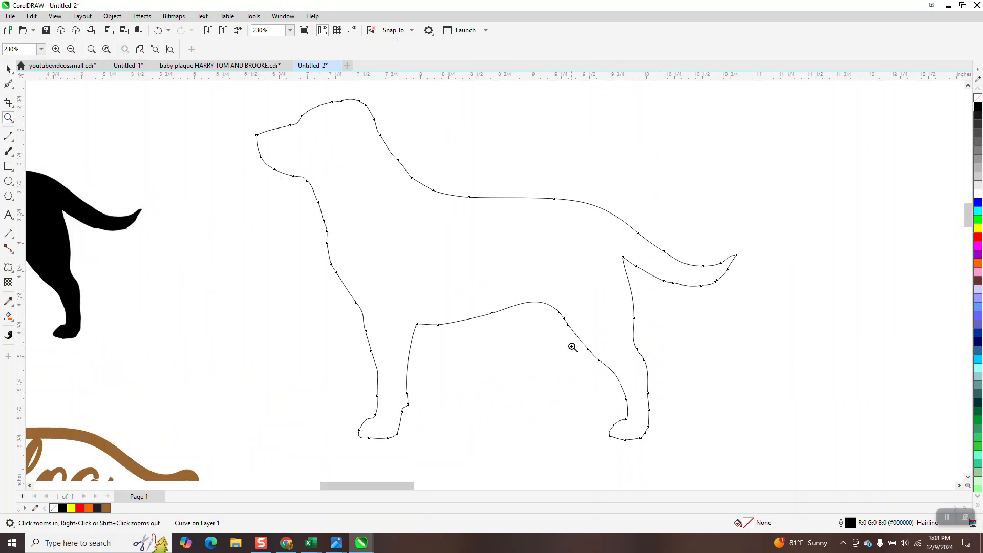
pyautogui.moveTo(16, 92)
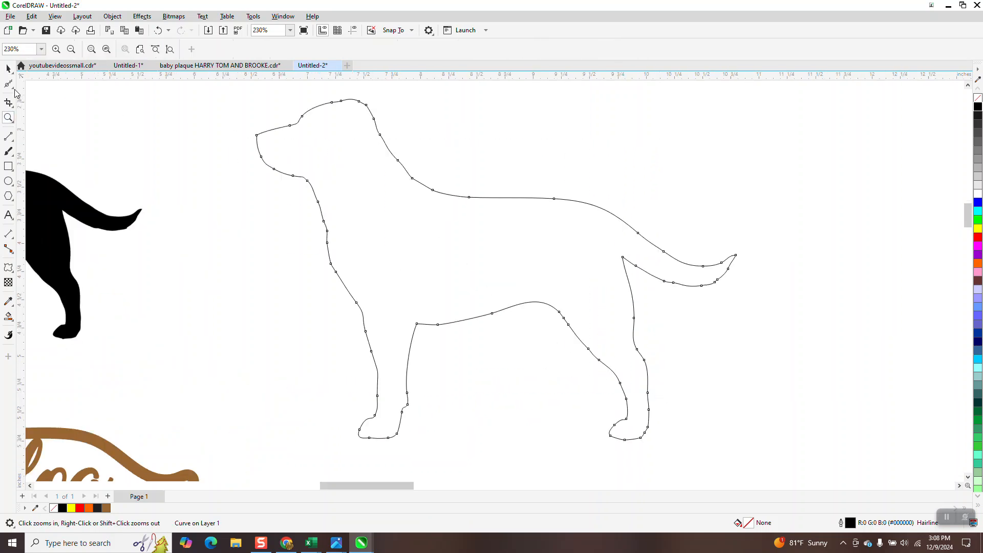
pyautogui.click(8, 84)
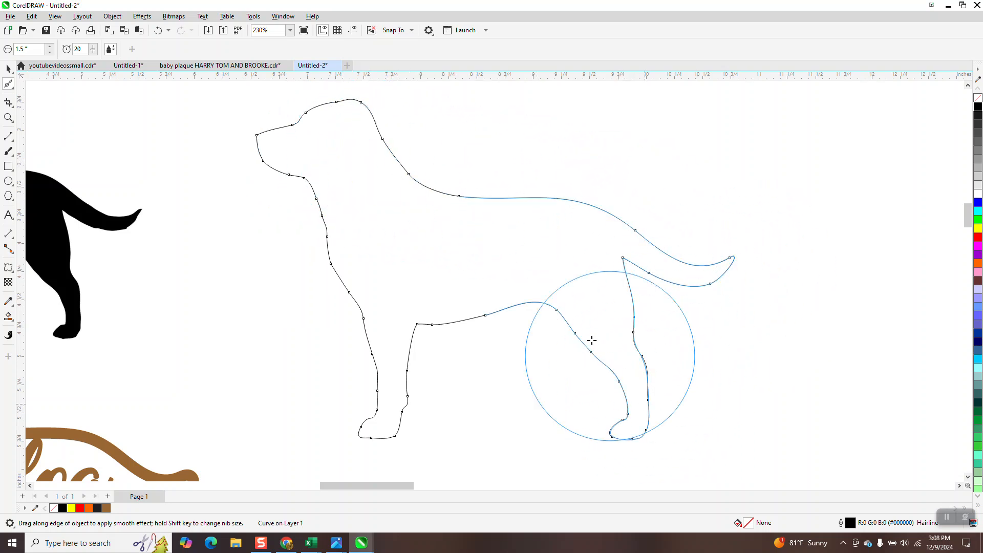
pyautogui.click(9, 67)
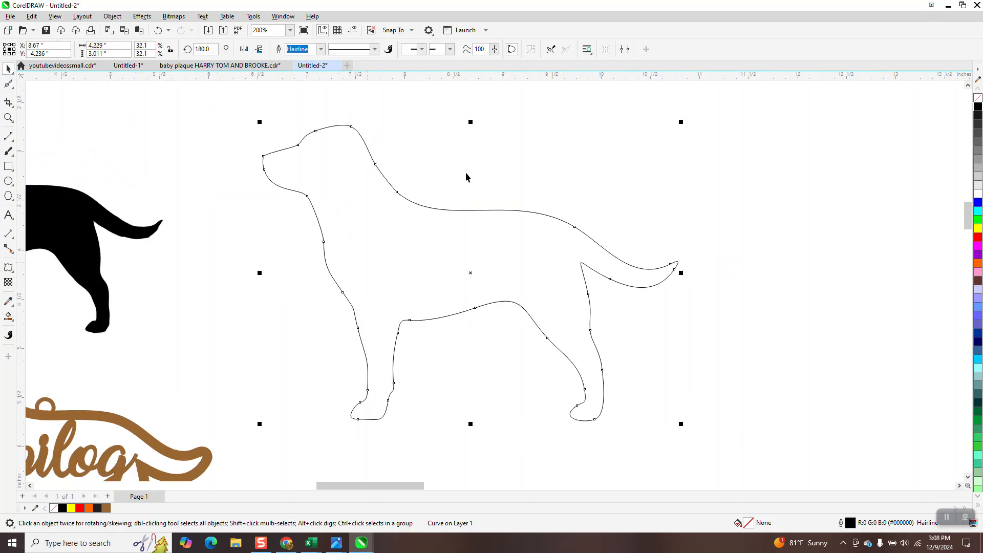
pyautogui.scroll(-3)
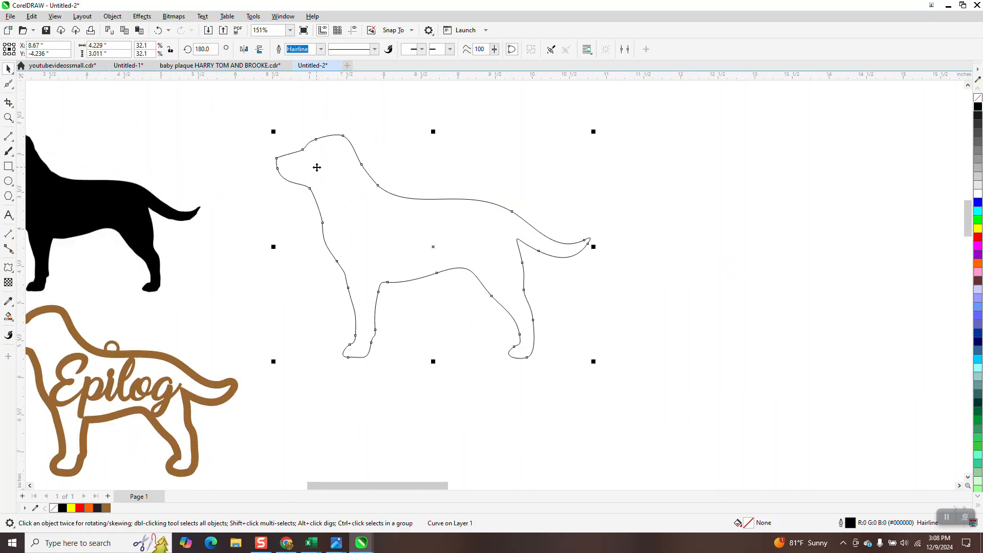
pyautogui.moveTo(359, 166)
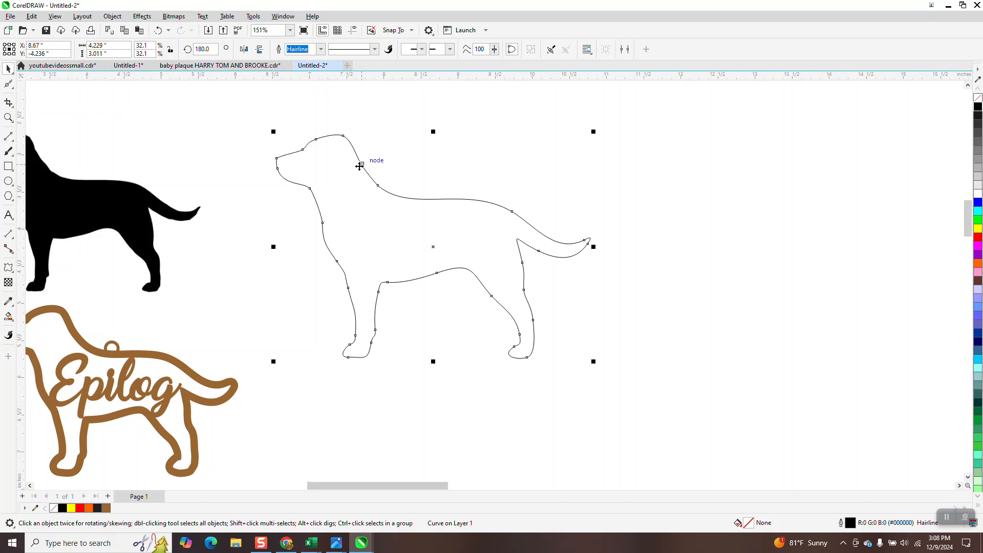
# - Add a one-step contour at 0.1 in offset around the Labrador and zoom to inspect it
pyautogui.click(141, 16)
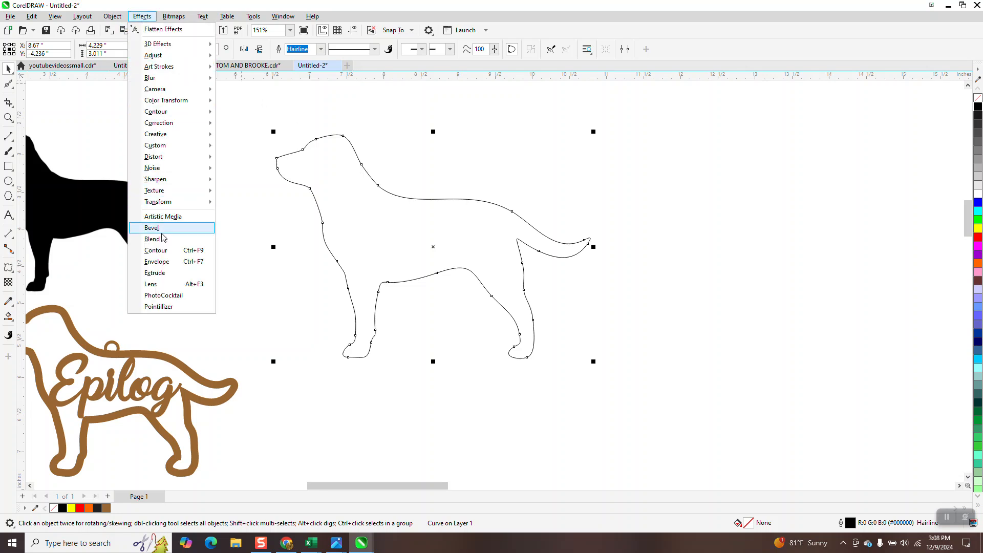
pyautogui.click(156, 249)
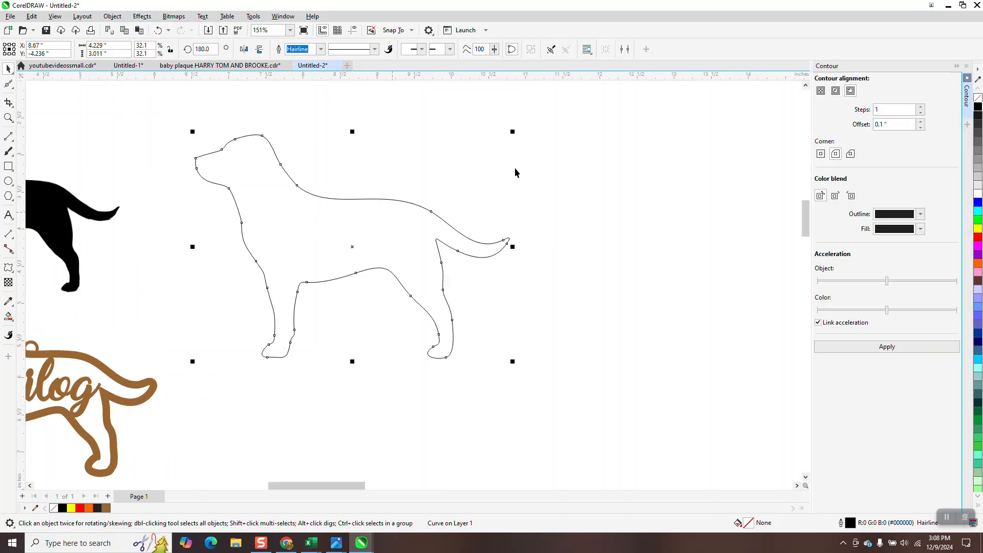
pyautogui.moveTo(506, 182)
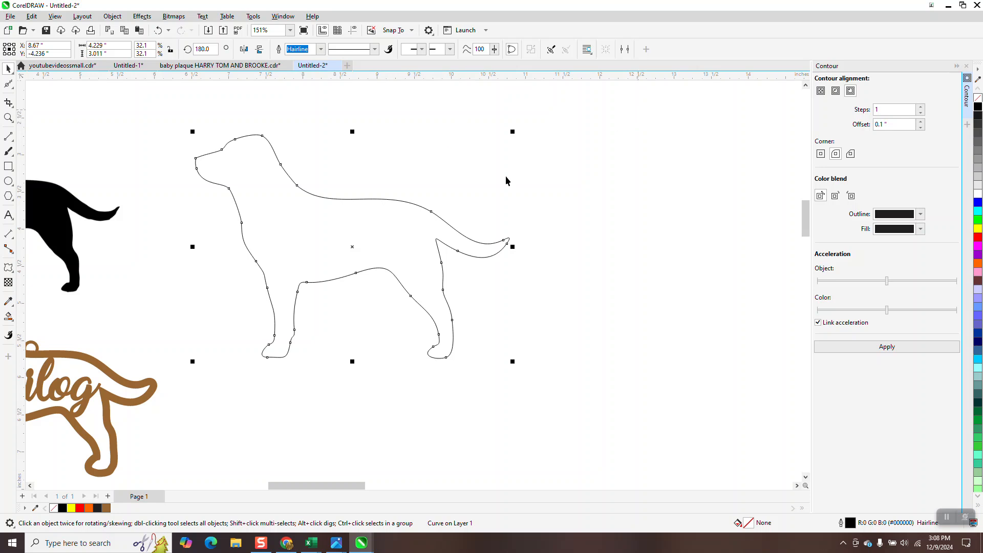
pyautogui.click(849, 91)
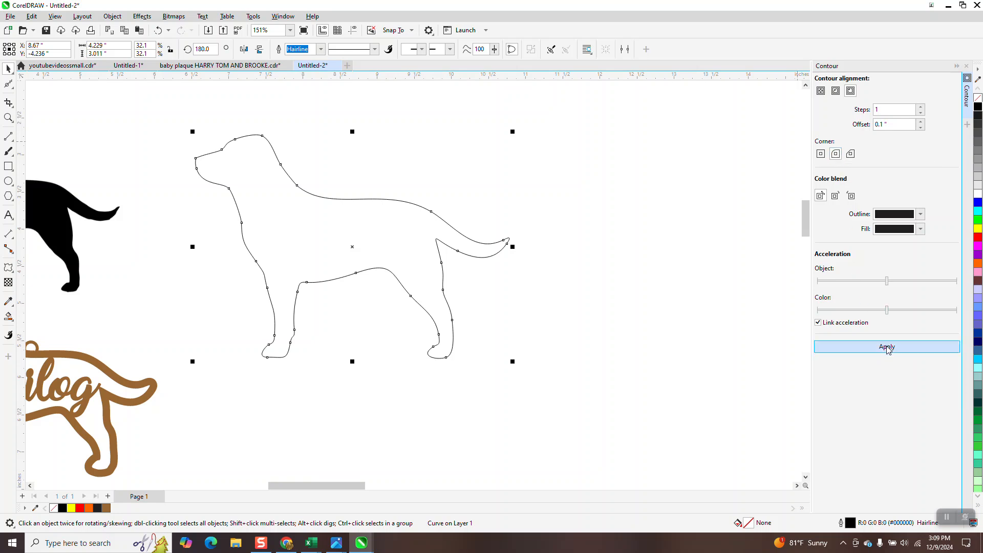
pyautogui.click(886, 347)
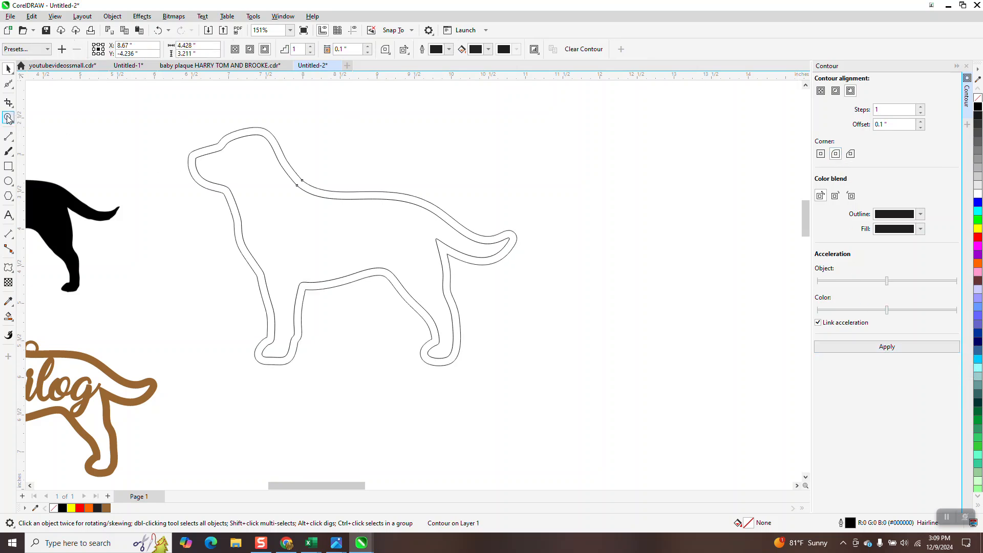
pyautogui.click(9, 245)
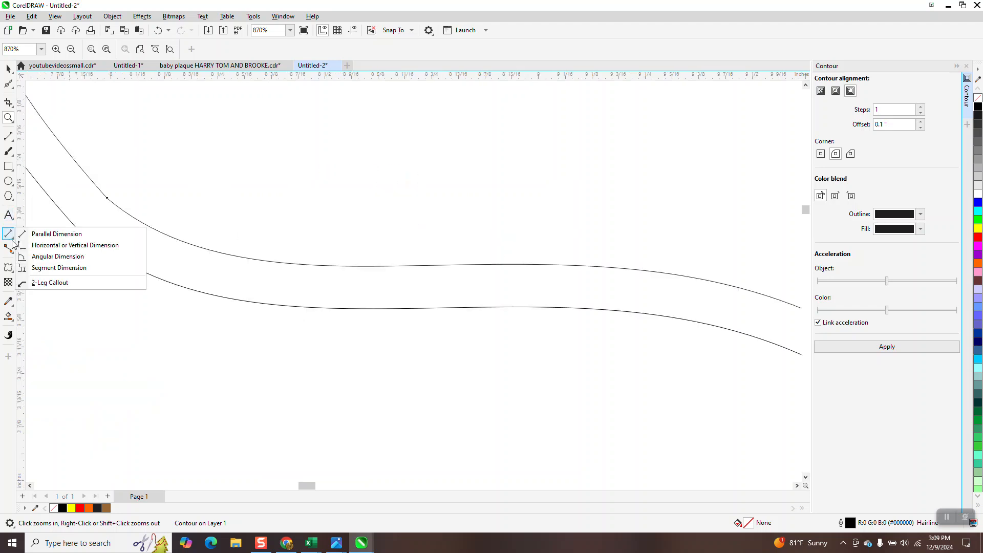
pyautogui.click(55, 234)
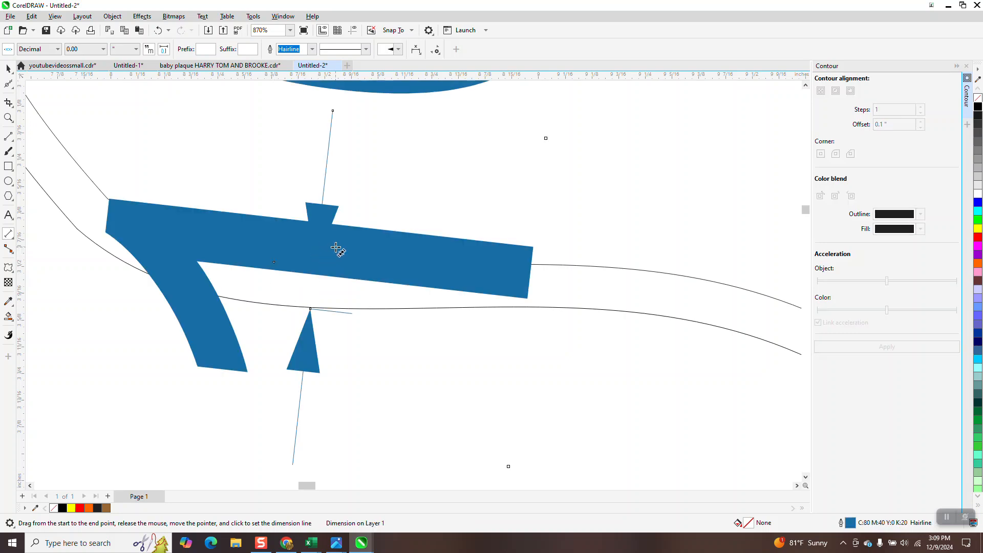
pyautogui.scroll(-3)
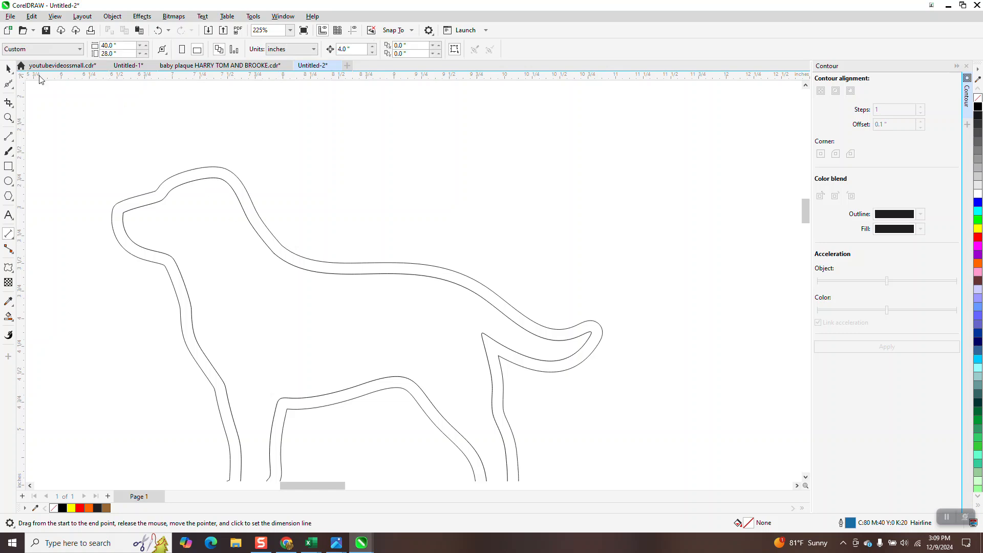
# - Duplicate the contoured dog, break the contour apart, and give the curves red hairline outlines
pyautogui.scroll(-3)
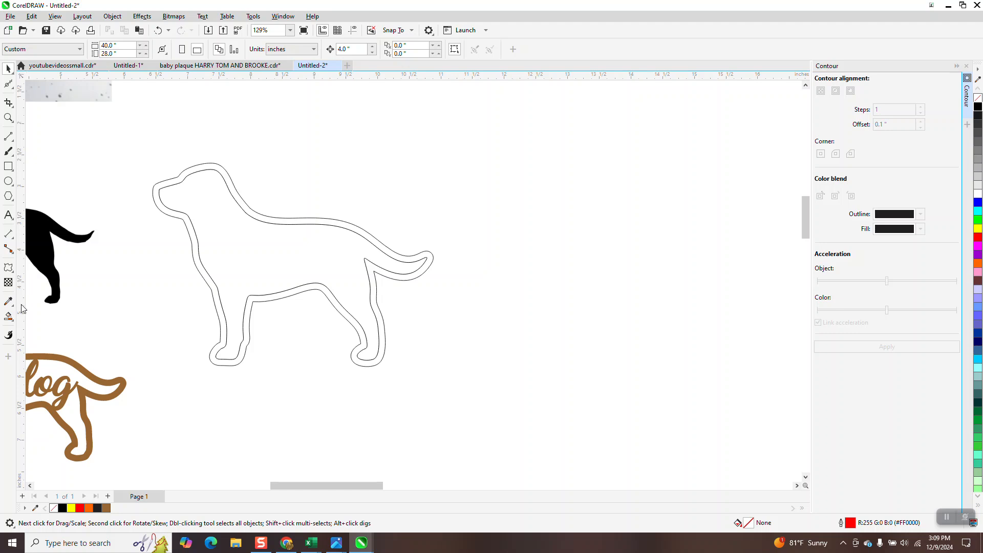
pyautogui.click(9, 316)
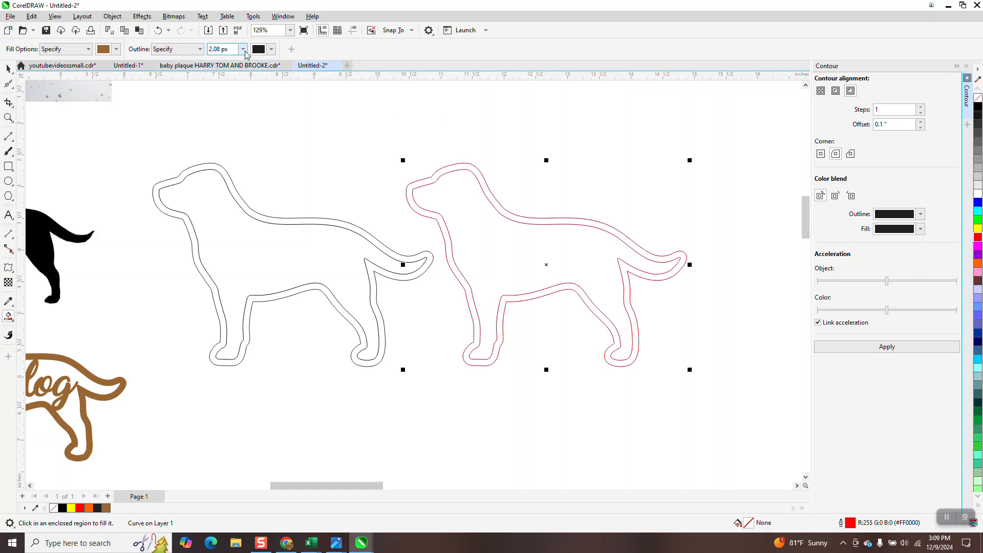
pyautogui.click(242, 49)
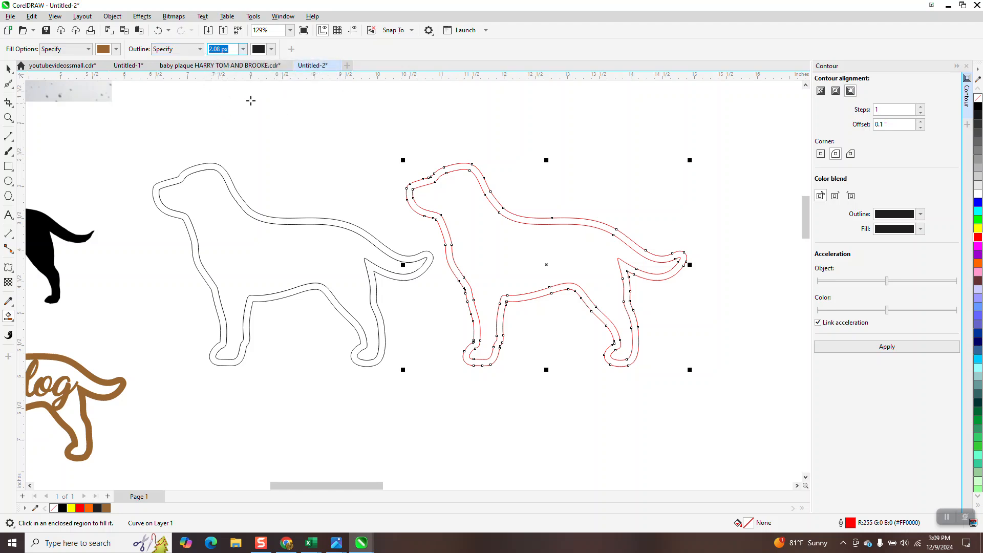
pyautogui.moveTo(456, 166)
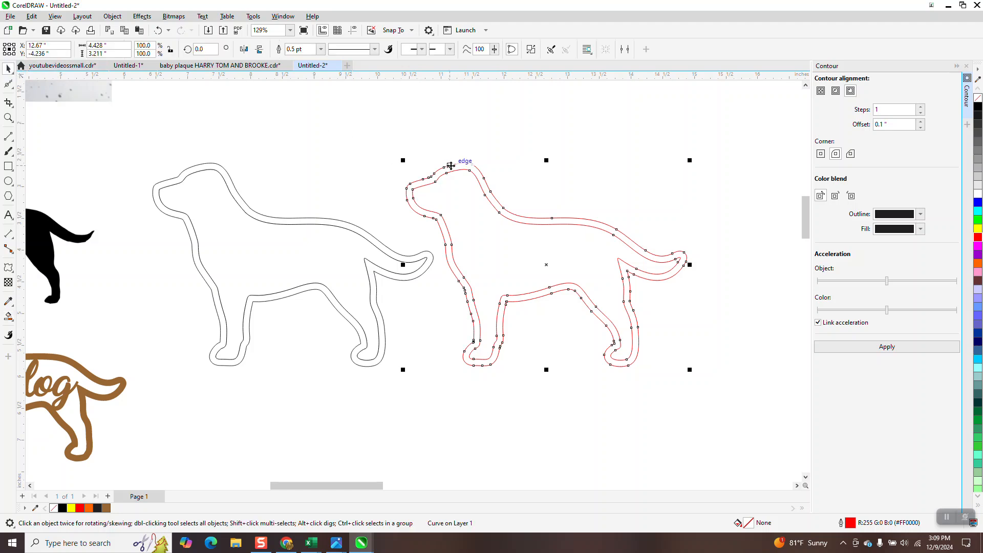
pyautogui.click(320, 49)
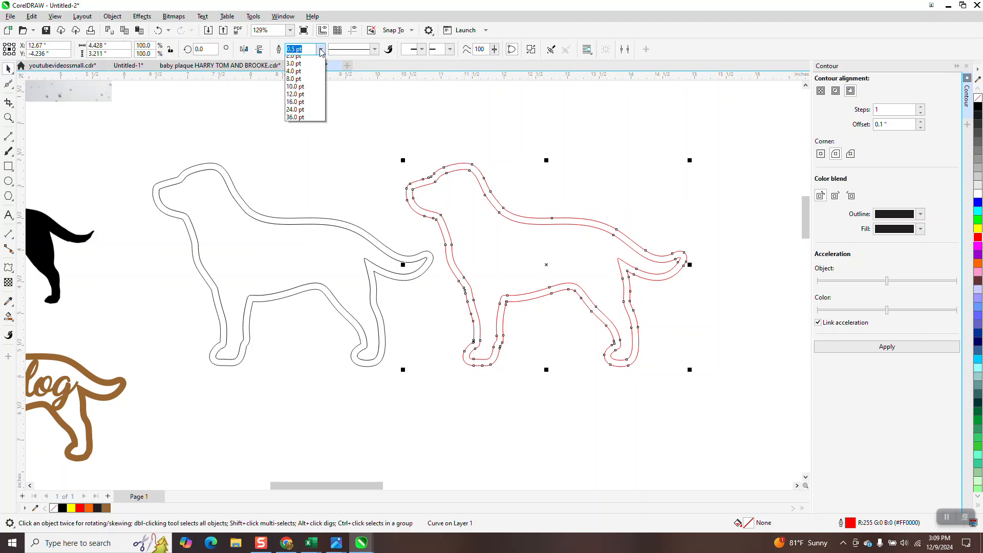
pyautogui.click(298, 49)
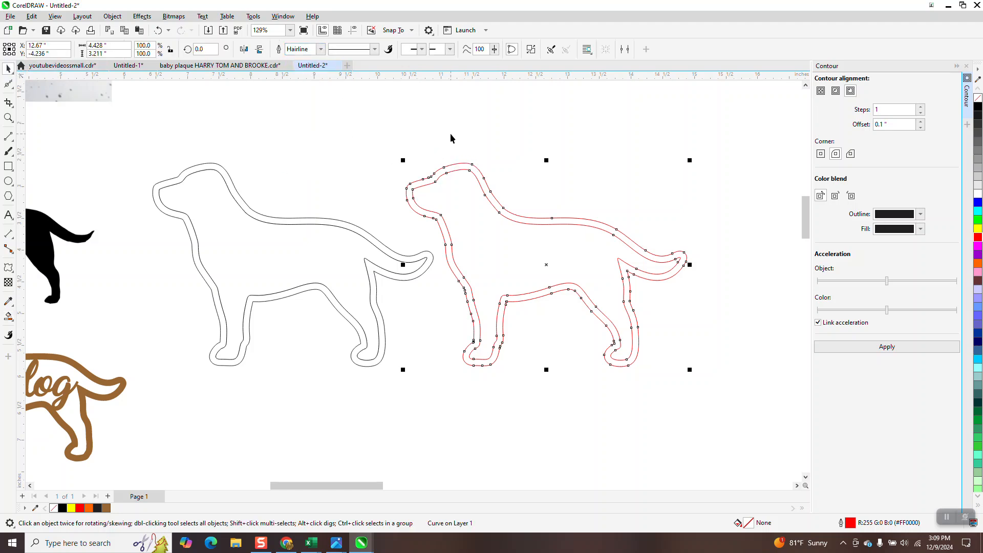
pyautogui.moveTo(514, 195)
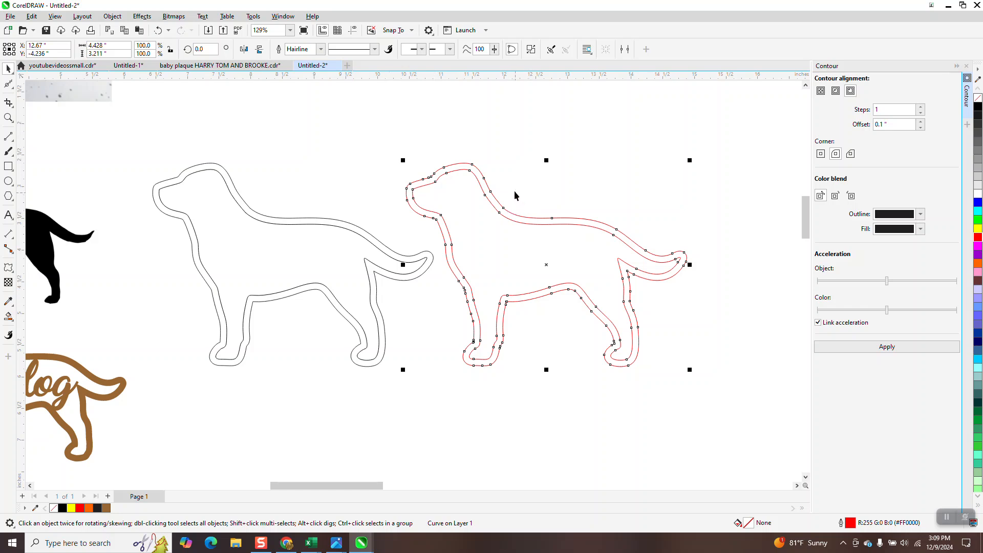
pyautogui.scroll(-3)
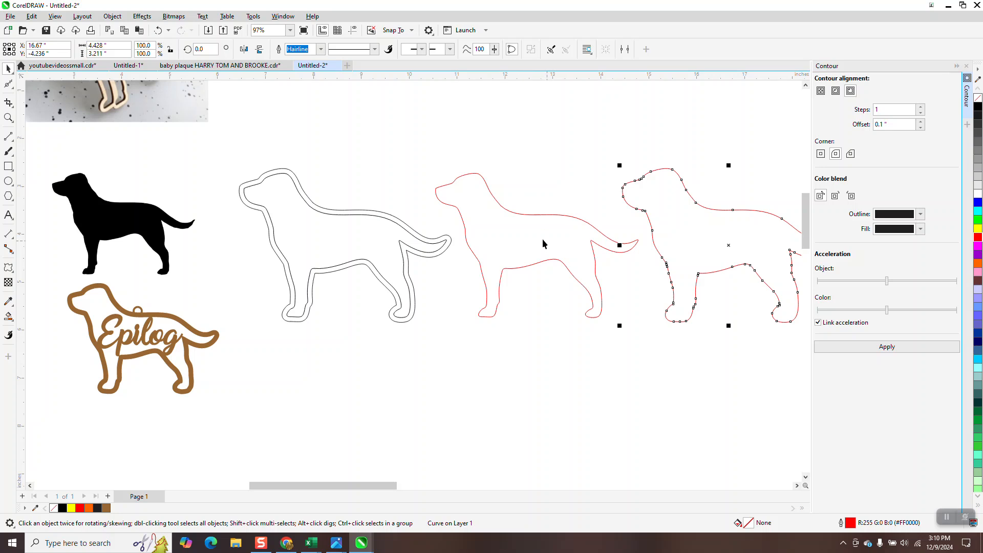
pyautogui.moveTo(544, 240)
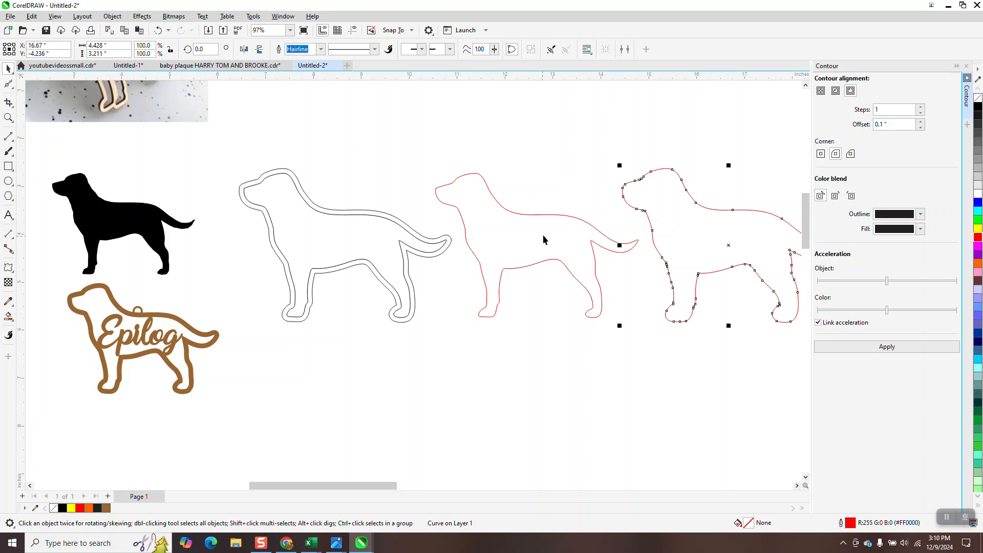
# - Type 'Epilog' below the dogs and set it in the Sweet Sensations script font
pyautogui.click(9, 215)
pyautogui.write('Ep')
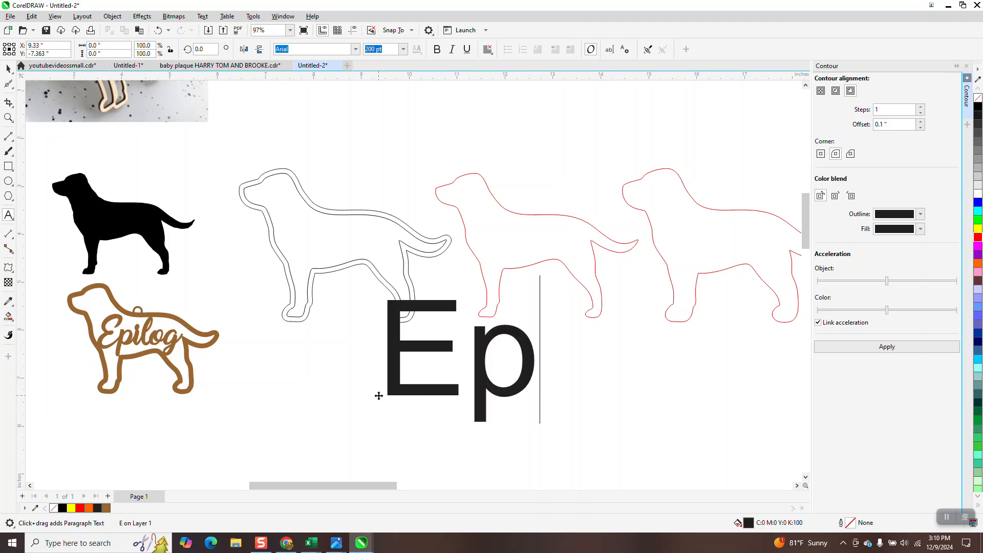
pyautogui.write('ilog')
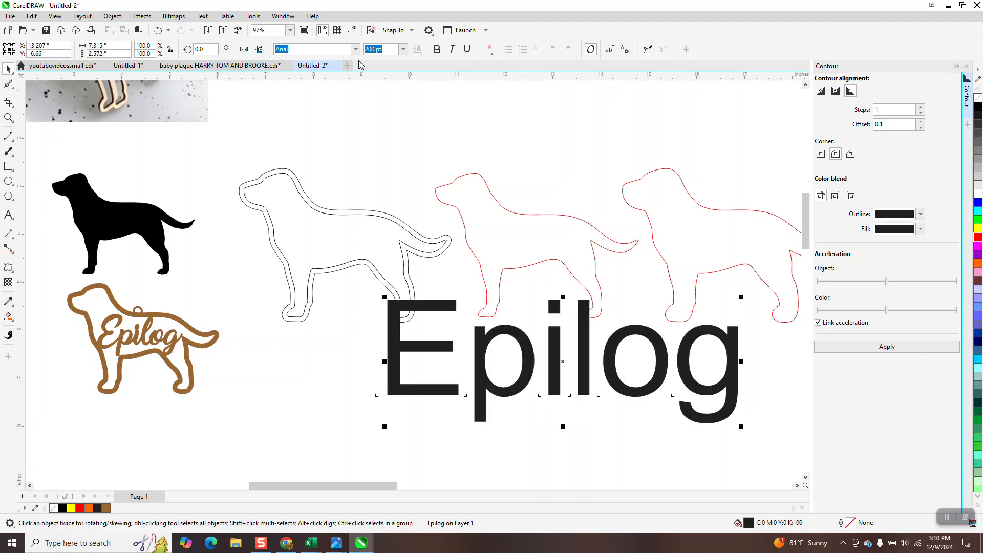
pyautogui.click(355, 49)
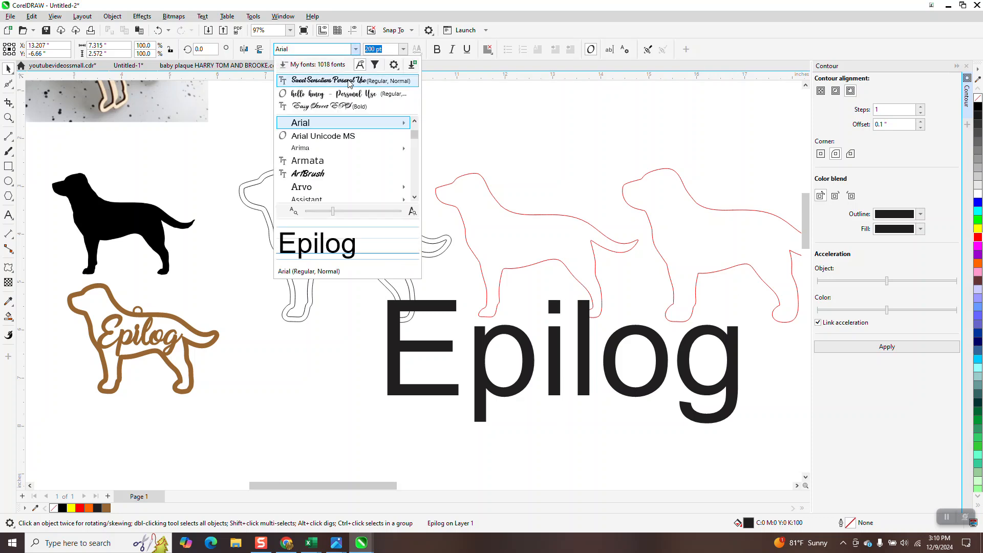
pyautogui.click(329, 81)
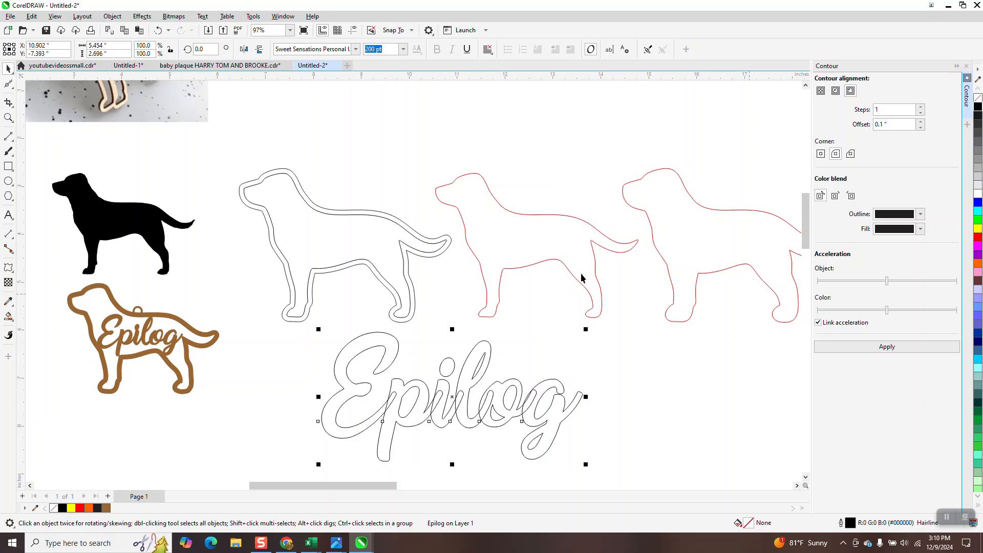
pyautogui.moveTo(448, 368)
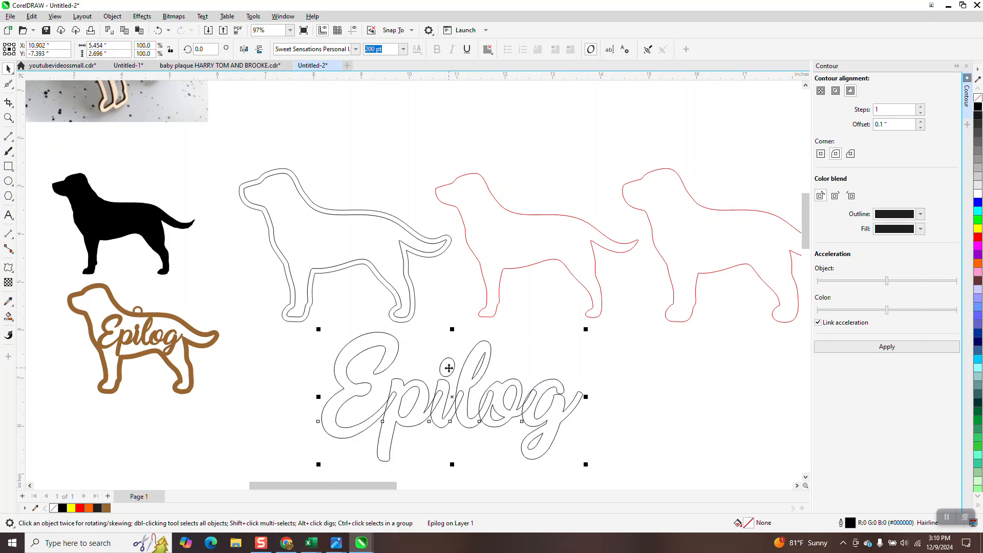
pyautogui.moveTo(455, 360)
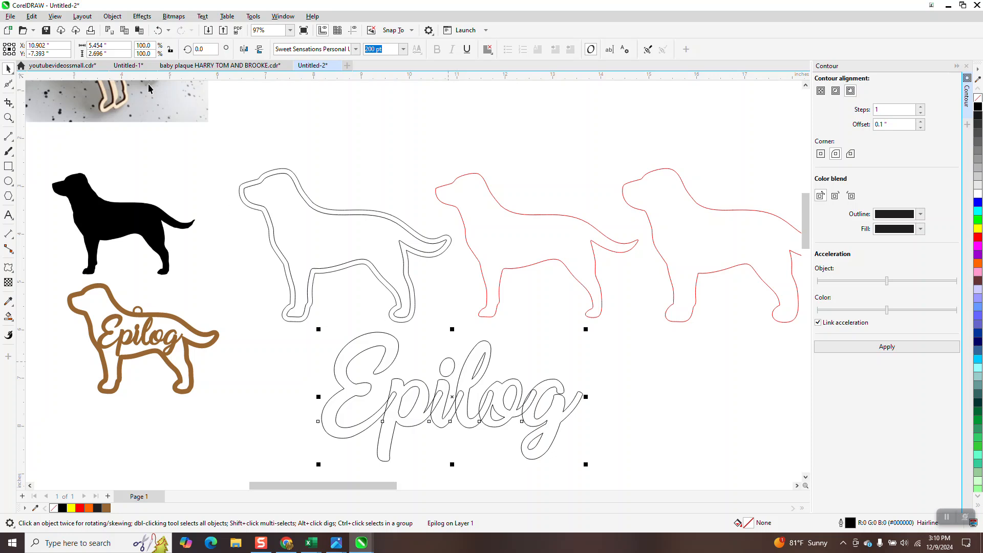
# - Convert the Epilog text to curves, break the letter i apart, and reselect the word
pyautogui.click(111, 17)
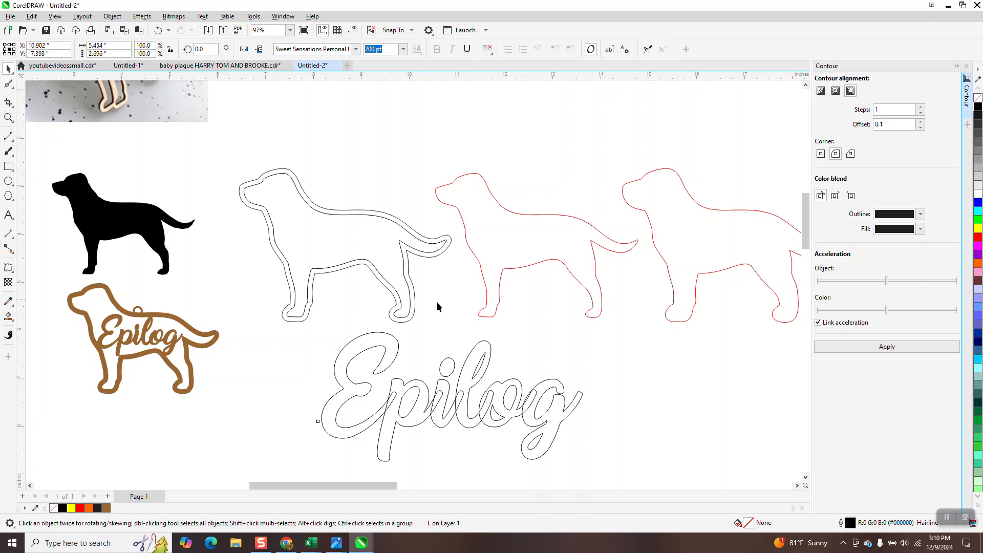
pyautogui.click(446, 393)
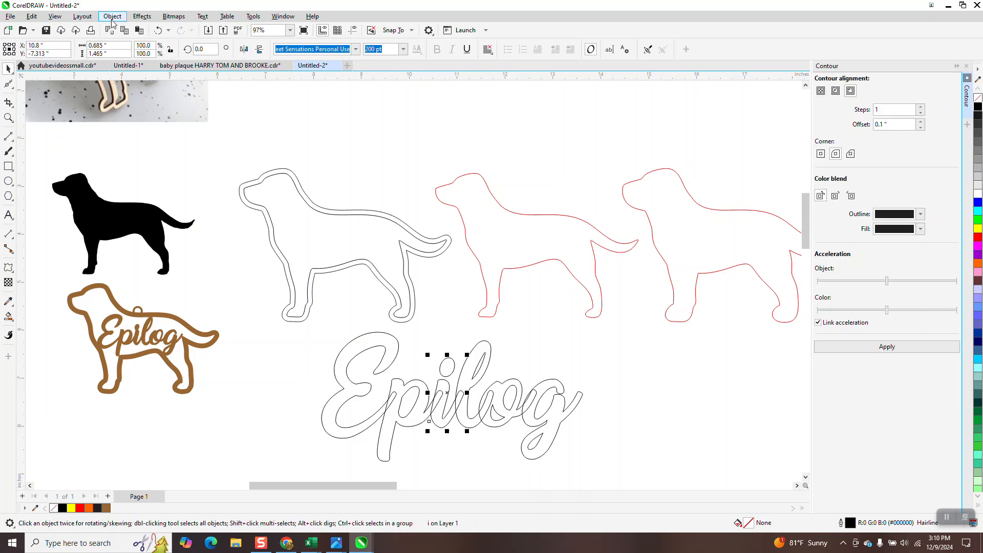
pyautogui.click(111, 16)
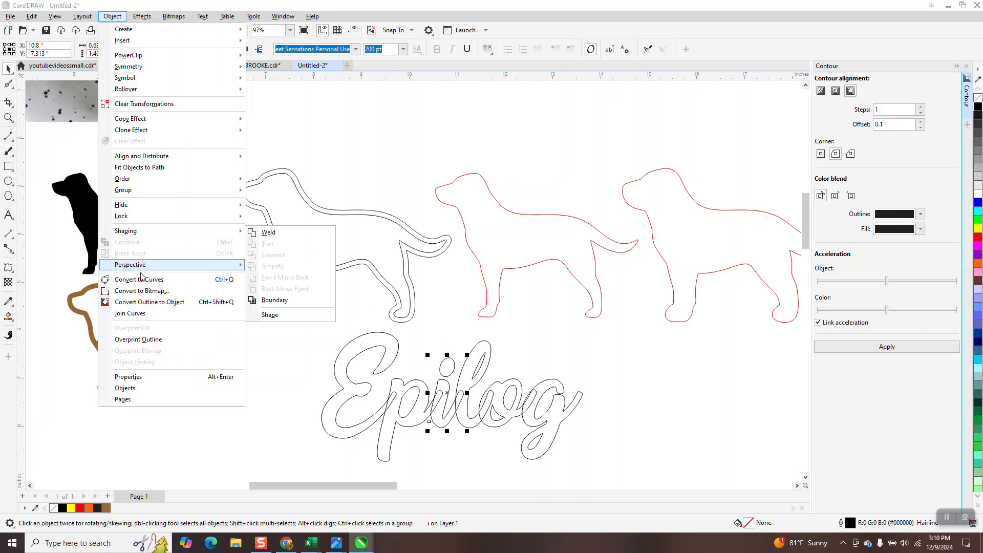
pyautogui.moveTo(138, 279)
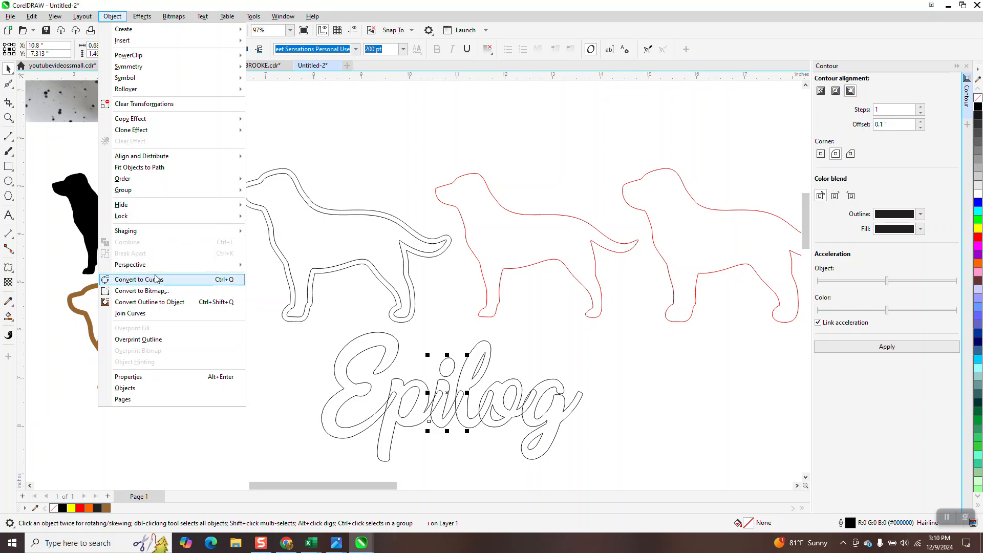
pyautogui.click(139, 279)
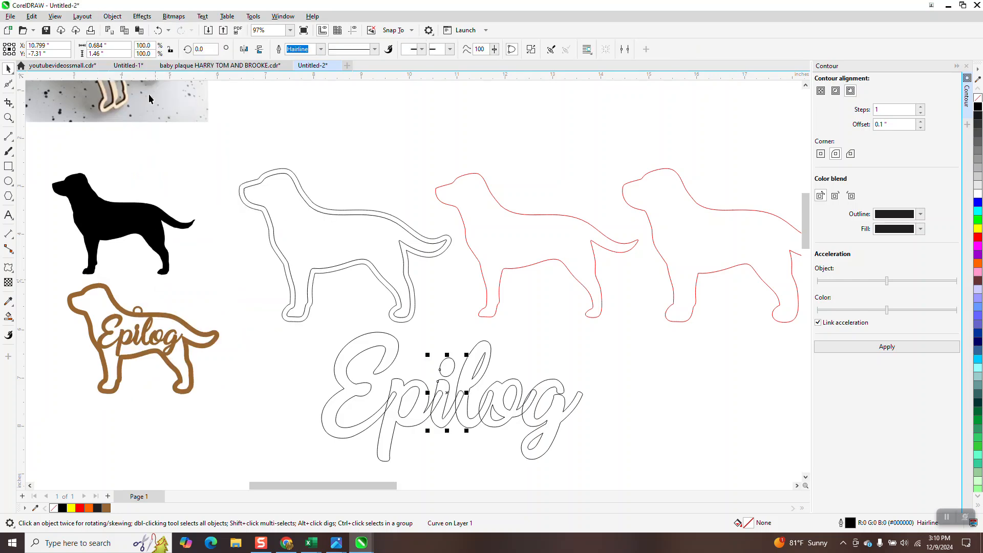
pyautogui.click(111, 15)
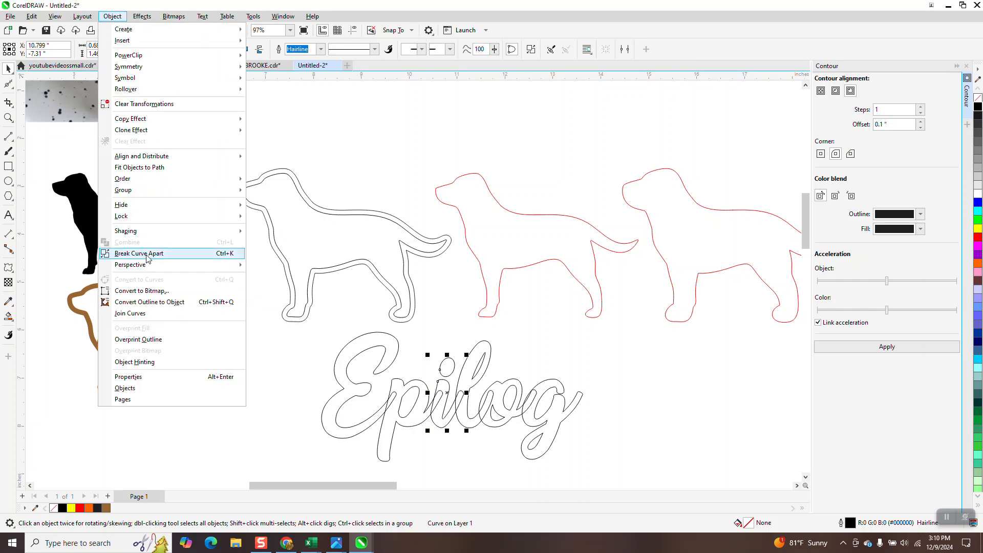
pyautogui.click(138, 253)
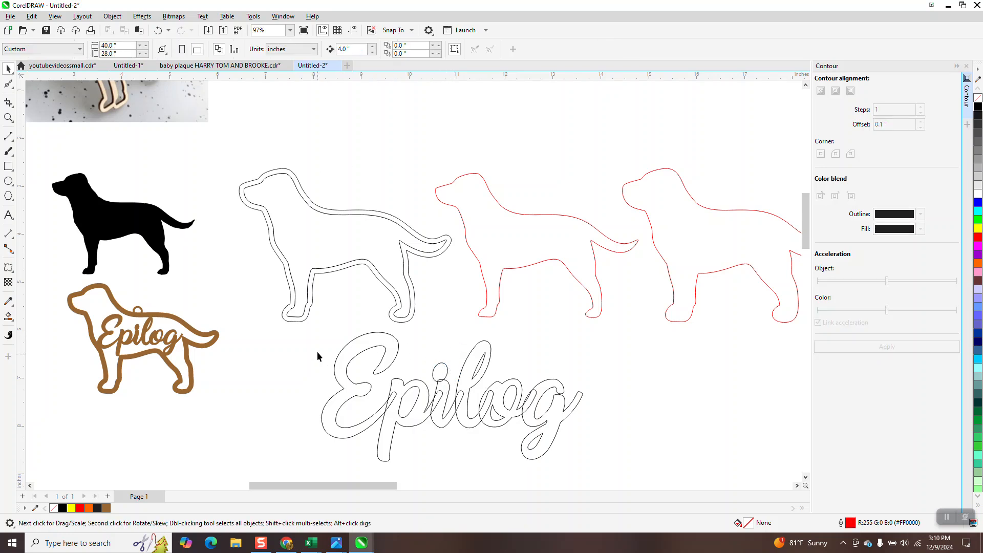
pyautogui.click(343, 248)
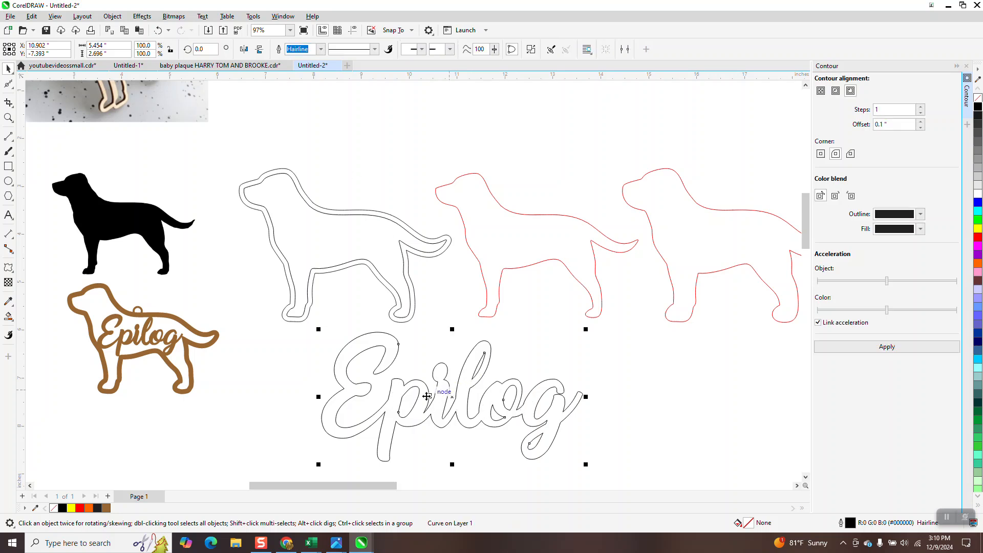
pyautogui.moveTo(142, 16)
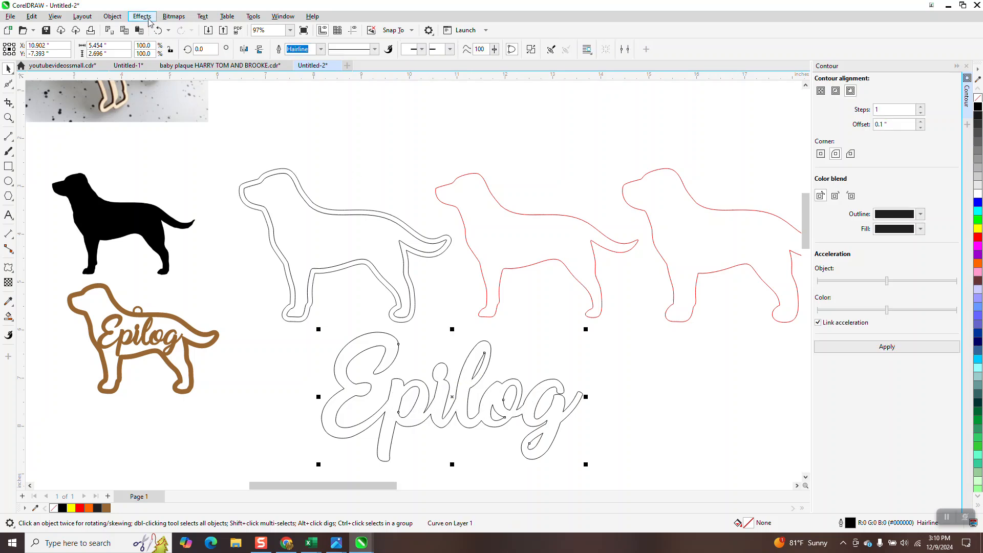
# - Browse the Object menu's Shaping commands
pyautogui.click(112, 16)
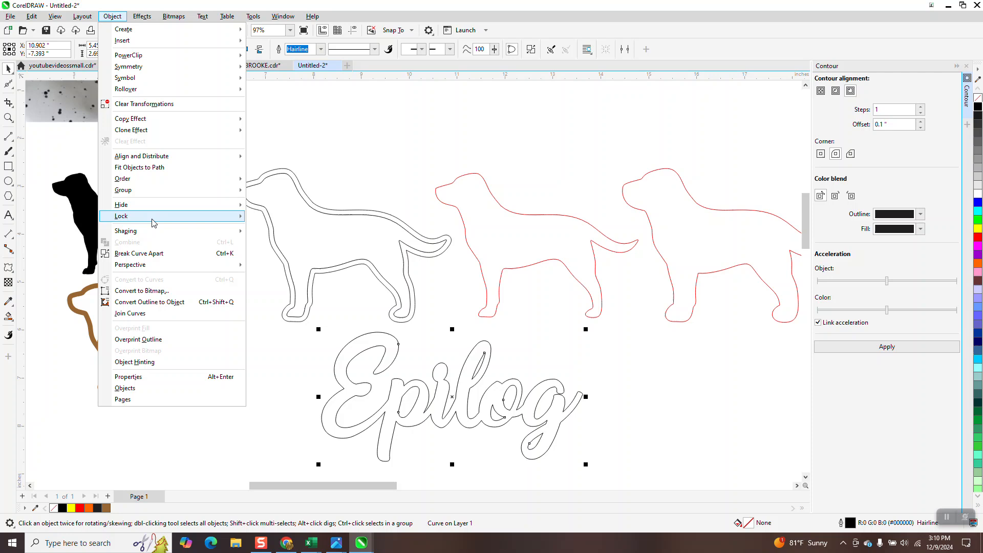
pyautogui.moveTo(125, 231)
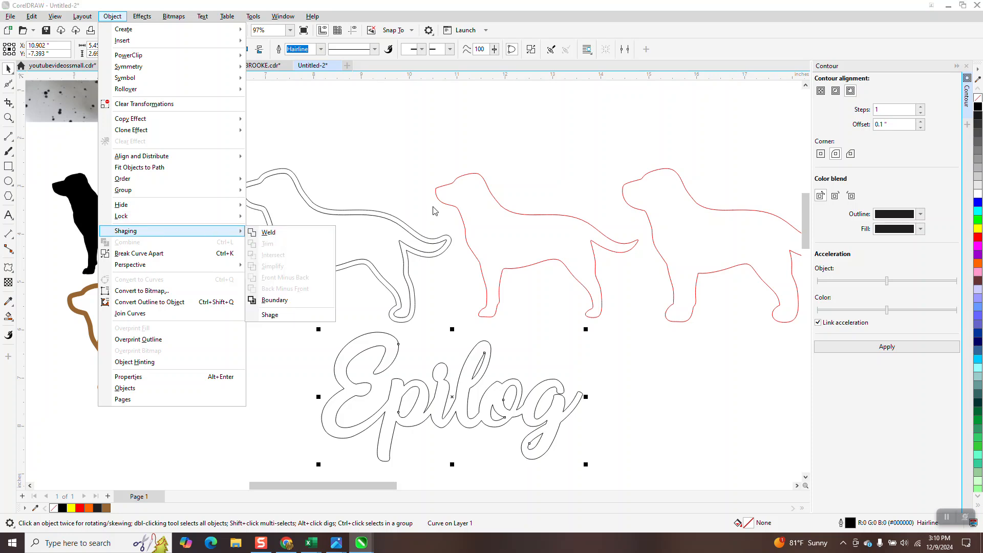
pyautogui.moveTo(490, 381)
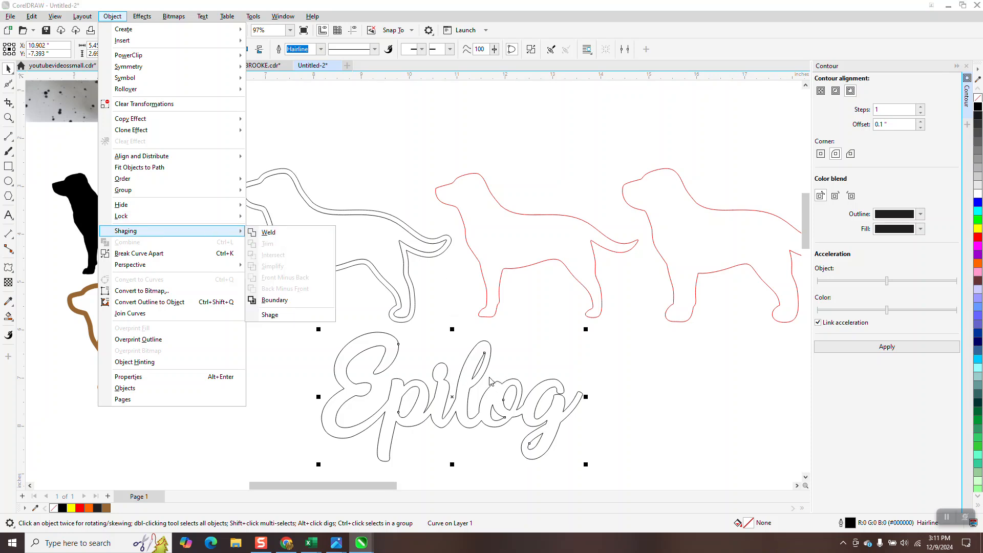
pyautogui.moveTo(142, 155)
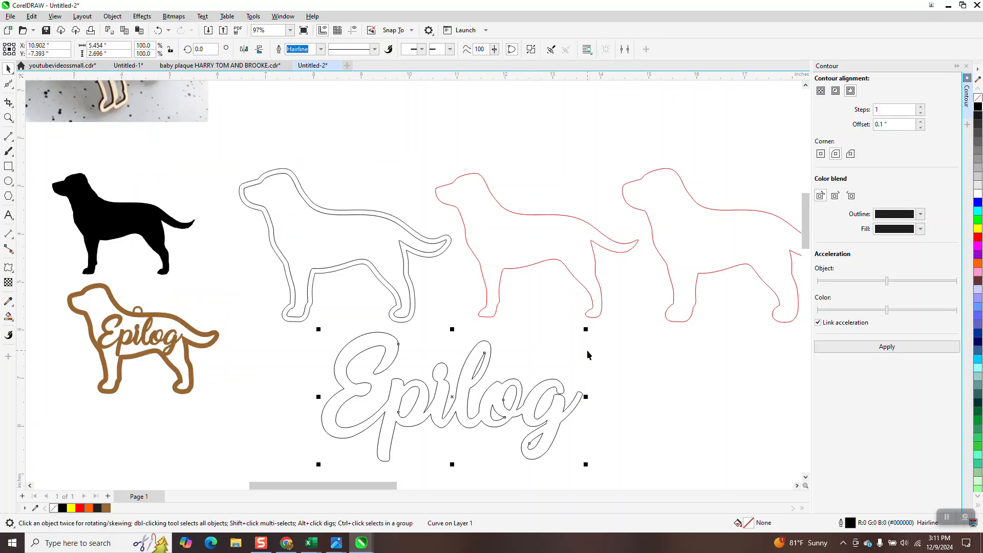
pyautogui.moveTo(586, 335)
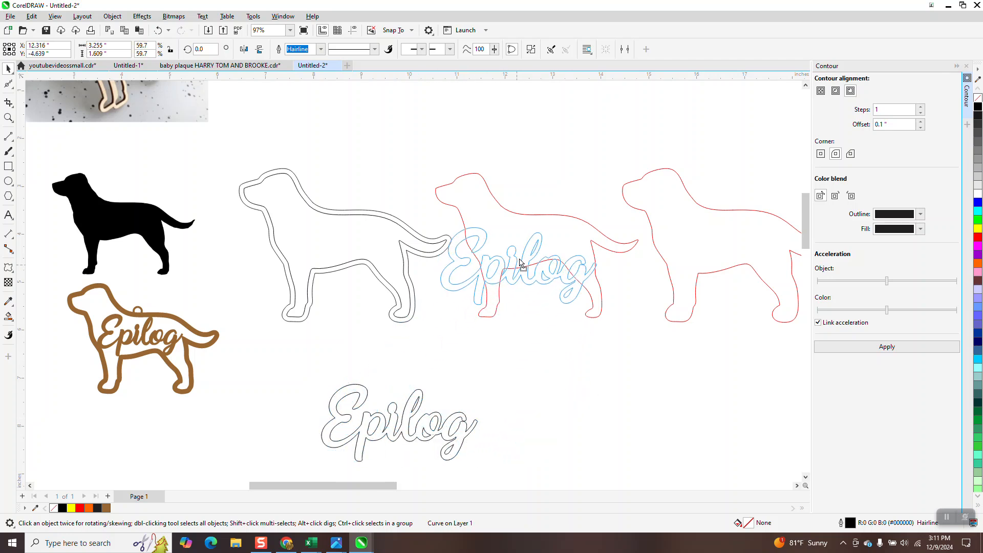
# - Zoom in on the dogs, set the nudge distance to 0.01 in, and select the Epilog outline
pyautogui.click(8, 117)
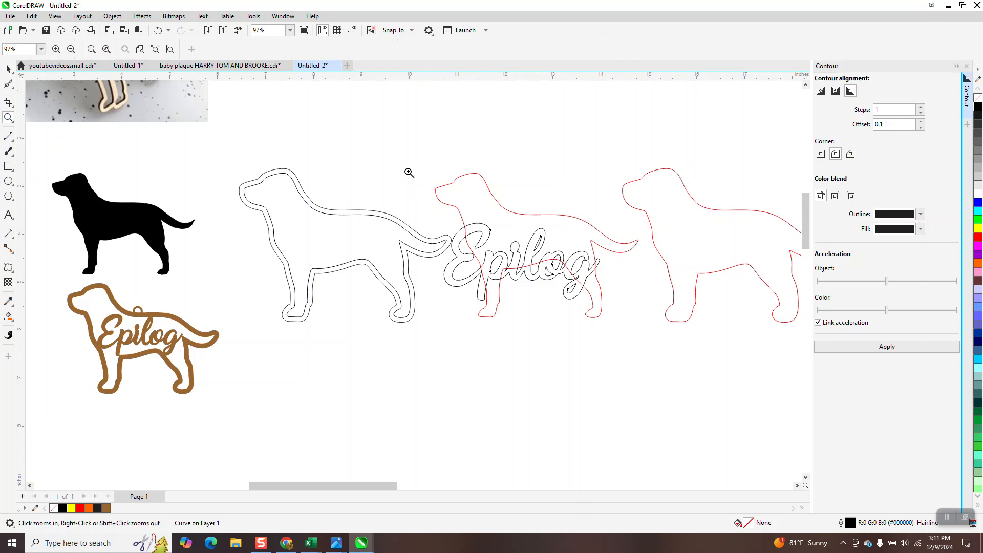
pyautogui.click(408, 172)
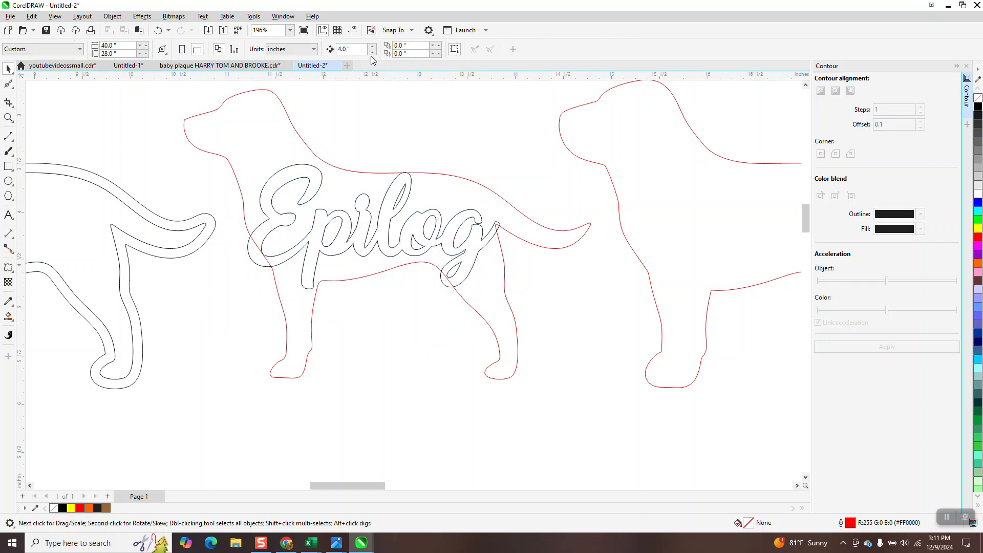
pyautogui.tripleClick(350, 49)
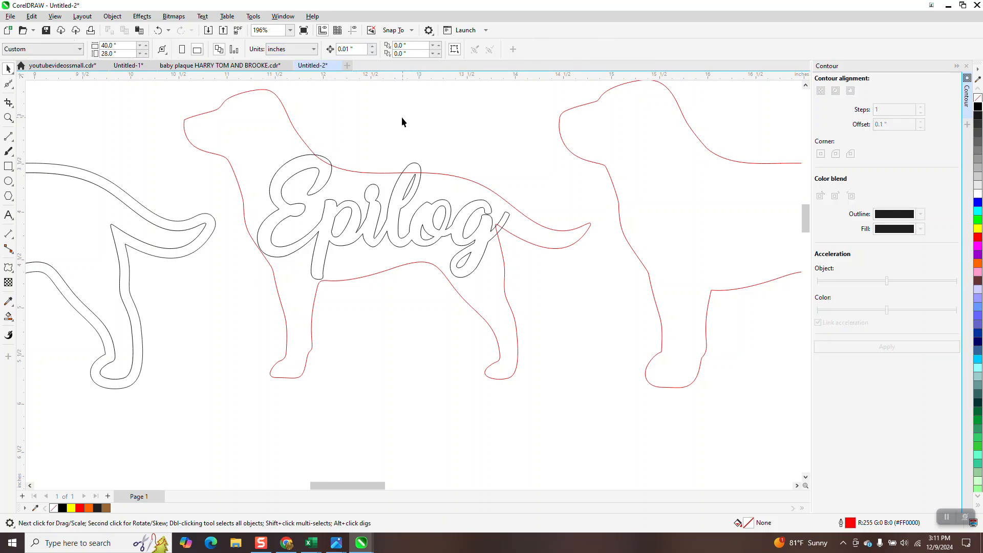
pyautogui.click(382, 219)
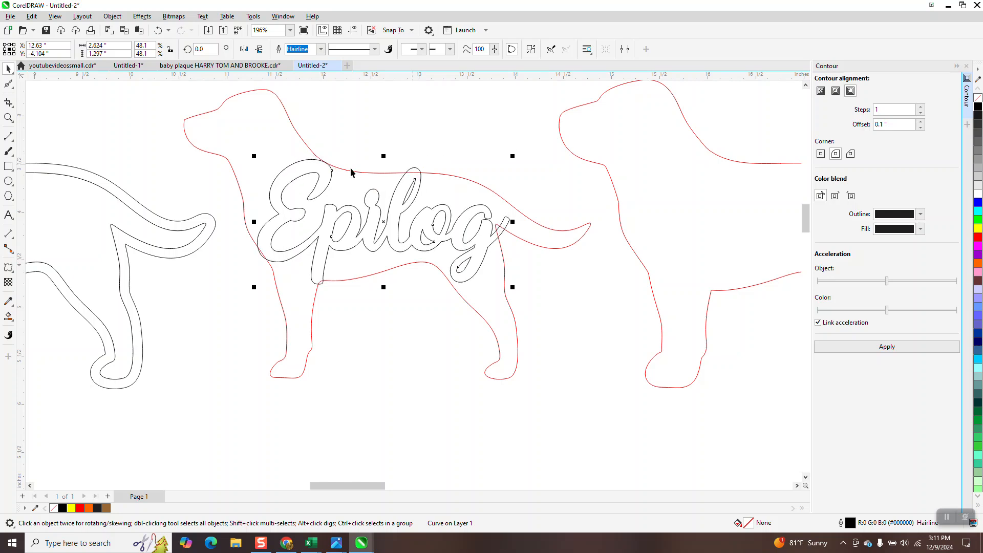
pyautogui.moveTo(461, 261)
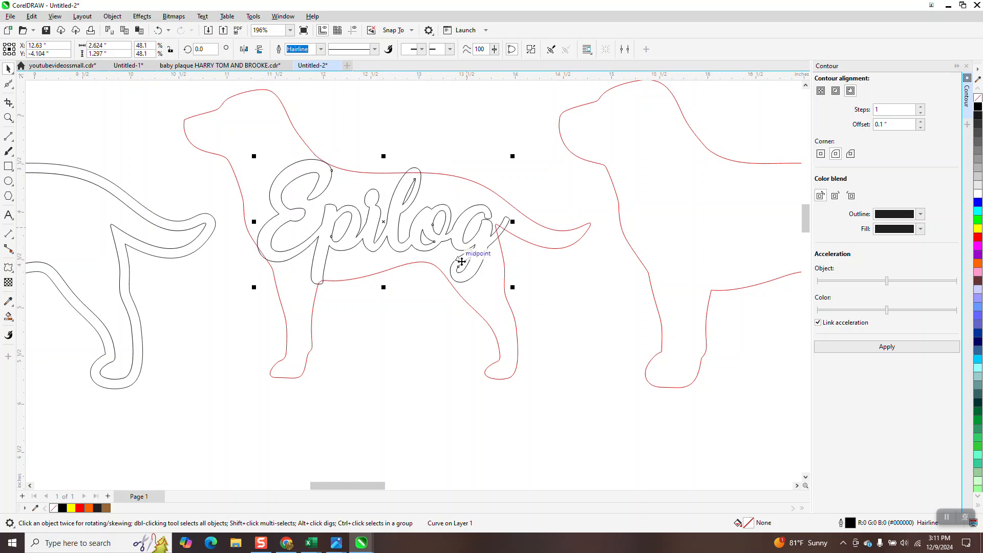
pyautogui.moveTo(507, 229)
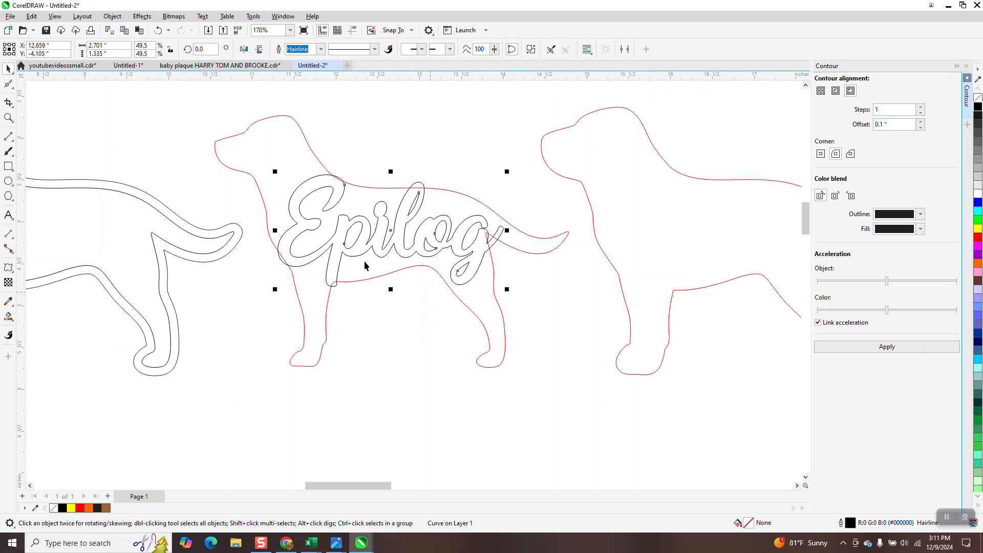
pyautogui.moveTo(202, 108)
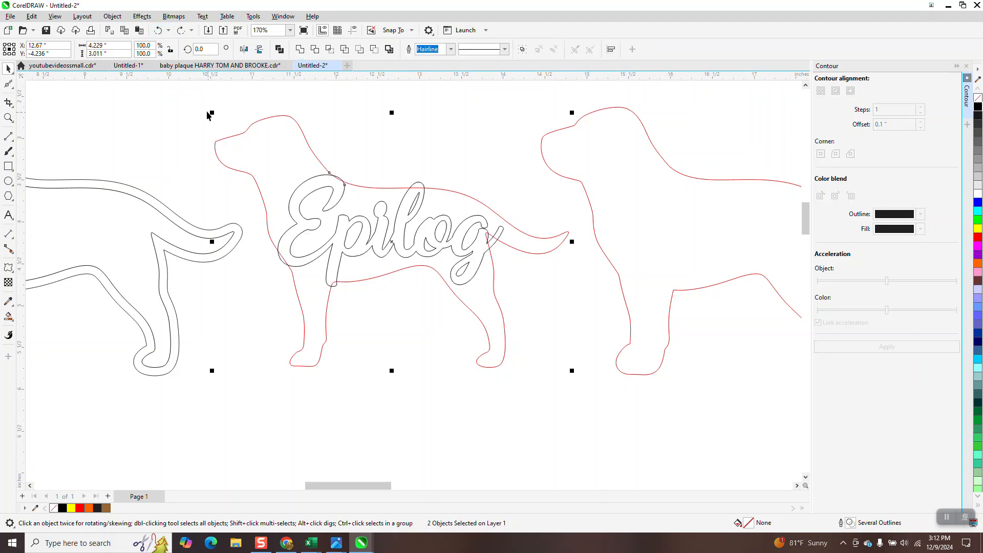
pyautogui.moveTo(359, 49)
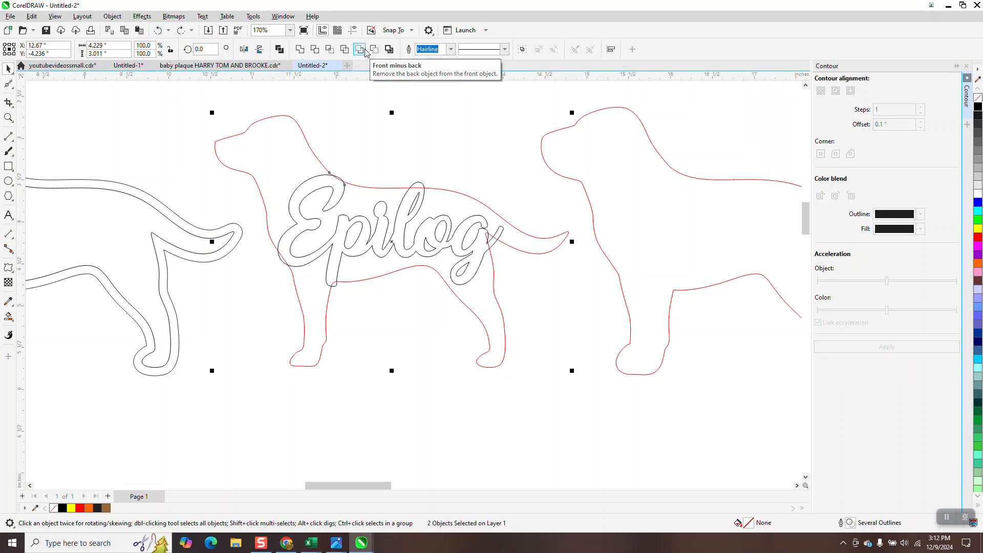
# - Cut the Epilog lettering out of the middle dog with Back minus front
pyautogui.click(360, 50)
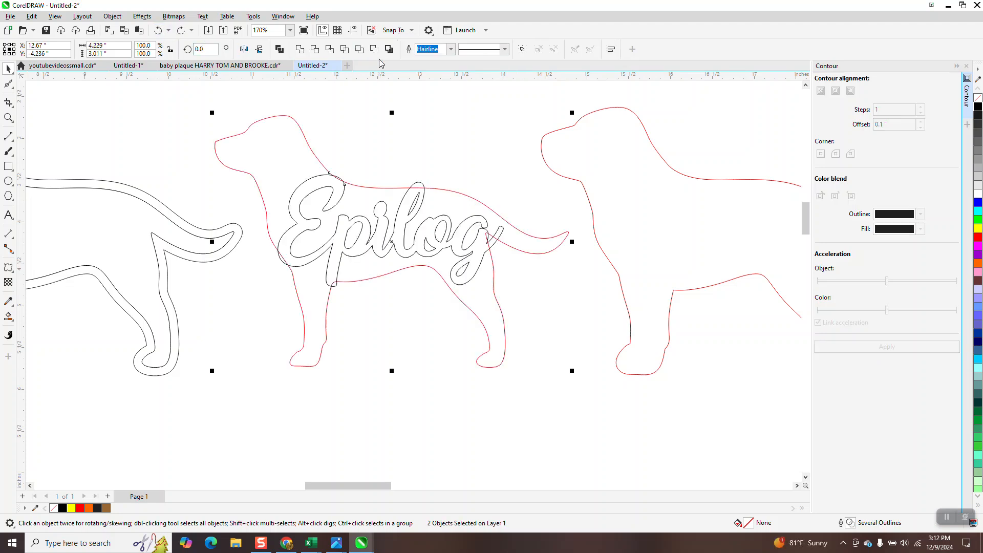
pyautogui.moveTo(374, 49)
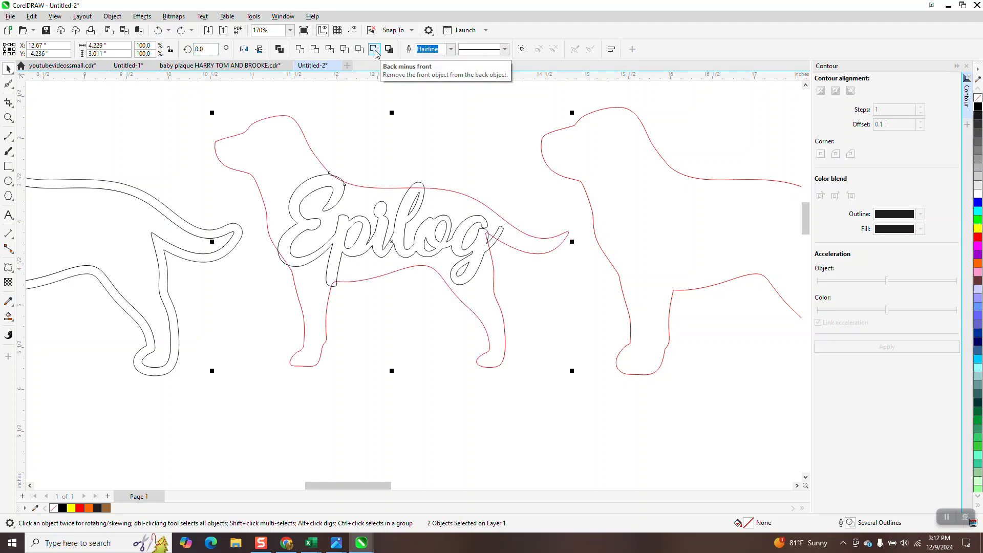
pyautogui.click(374, 49)
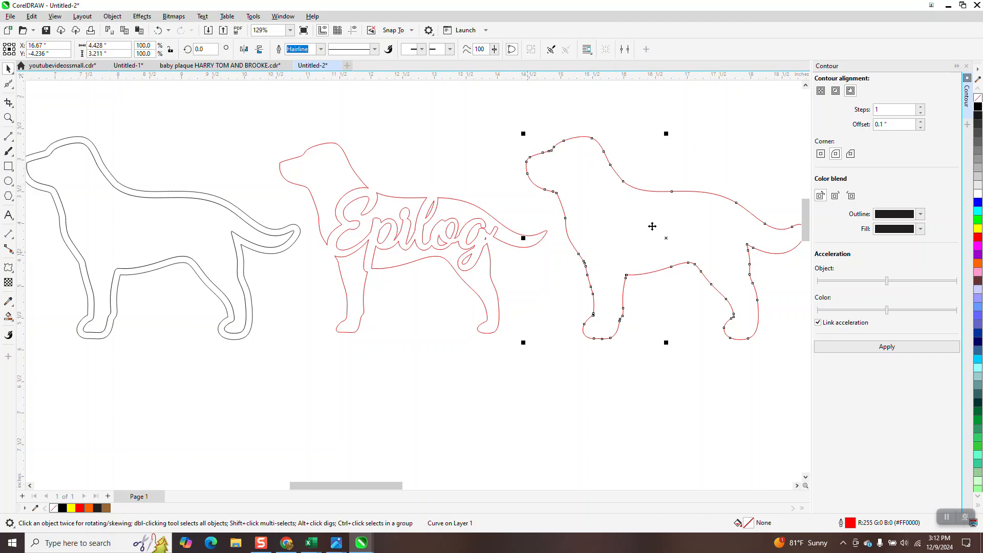
pyautogui.moveTo(665, 189)
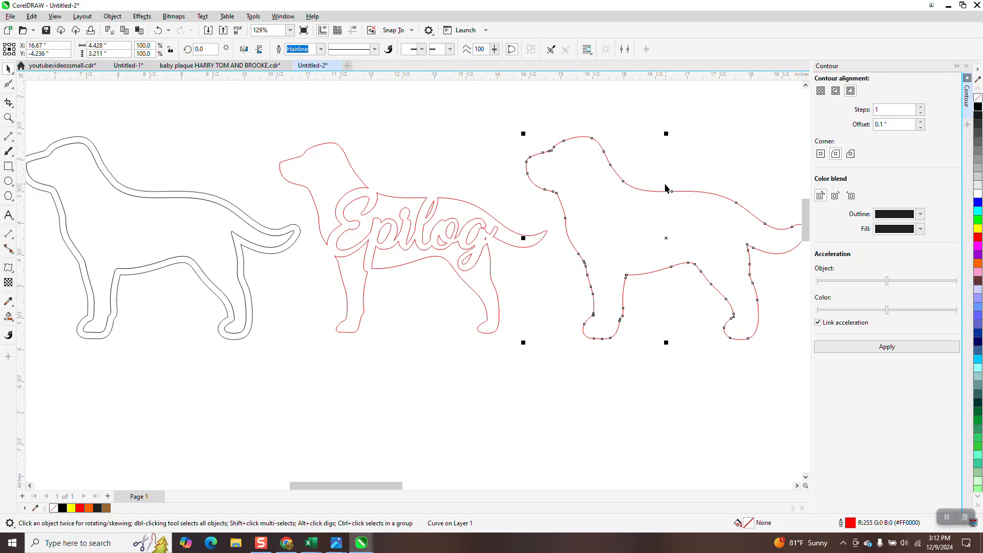
pyautogui.moveTo(494, 174)
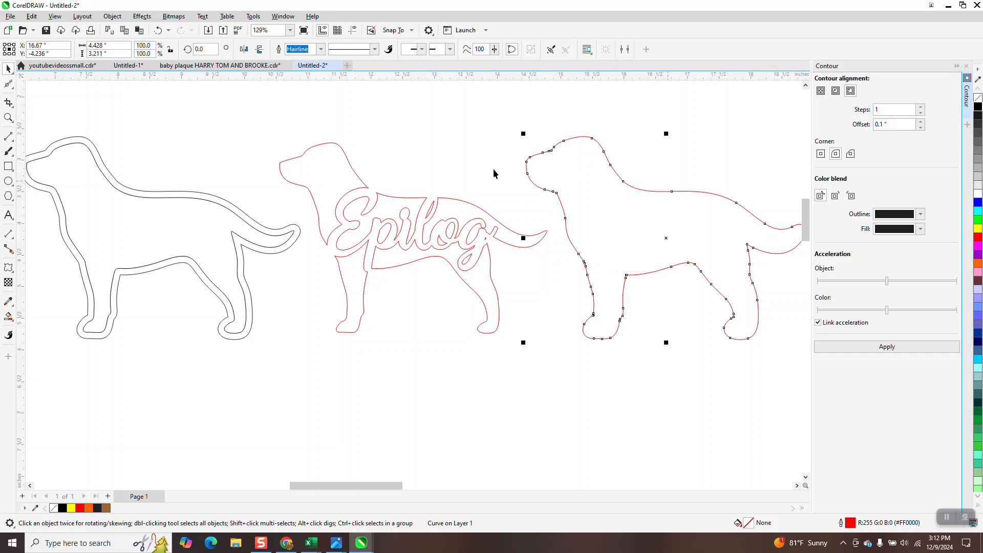
pyautogui.moveTo(565, 178)
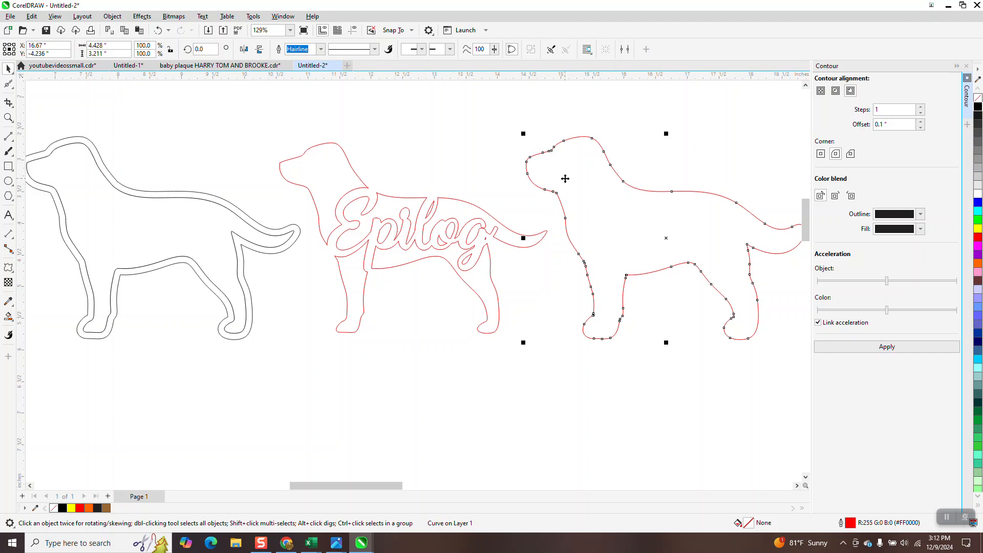
pyautogui.moveTo(658, 217)
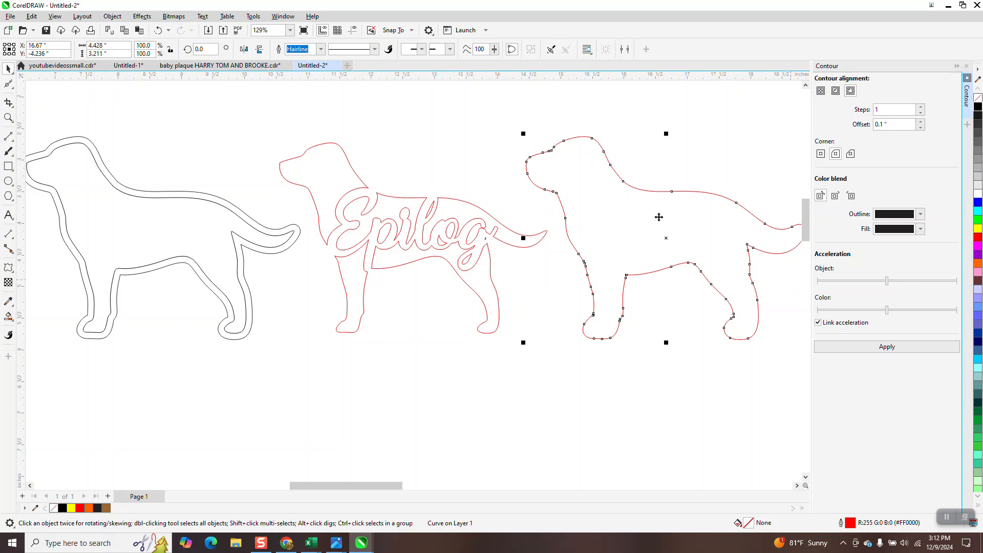
pyautogui.moveTo(596, 186)
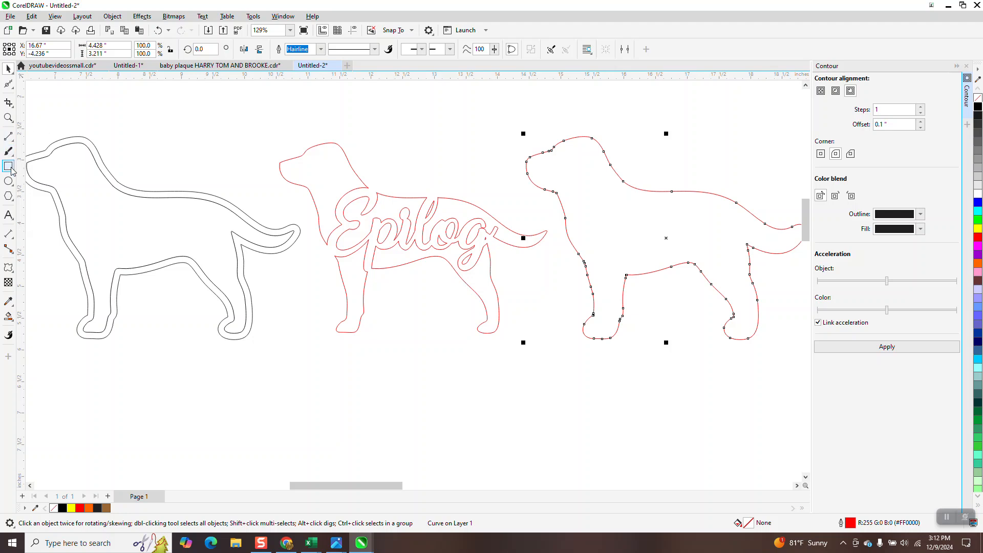
# - Draw a 0.38 in circle on the right dog's back and add a 50% copy inside
pyautogui.click(9, 182)
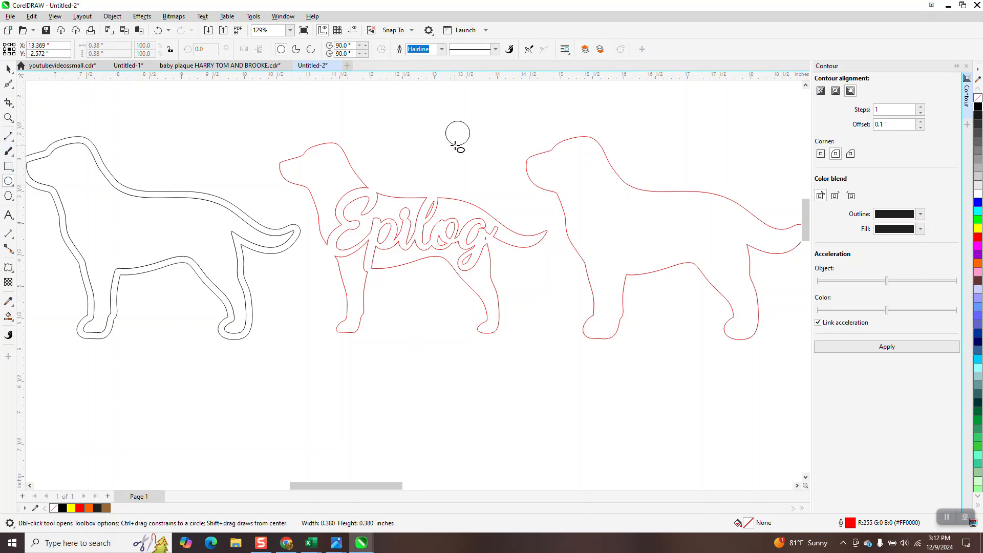
pyautogui.click(458, 134)
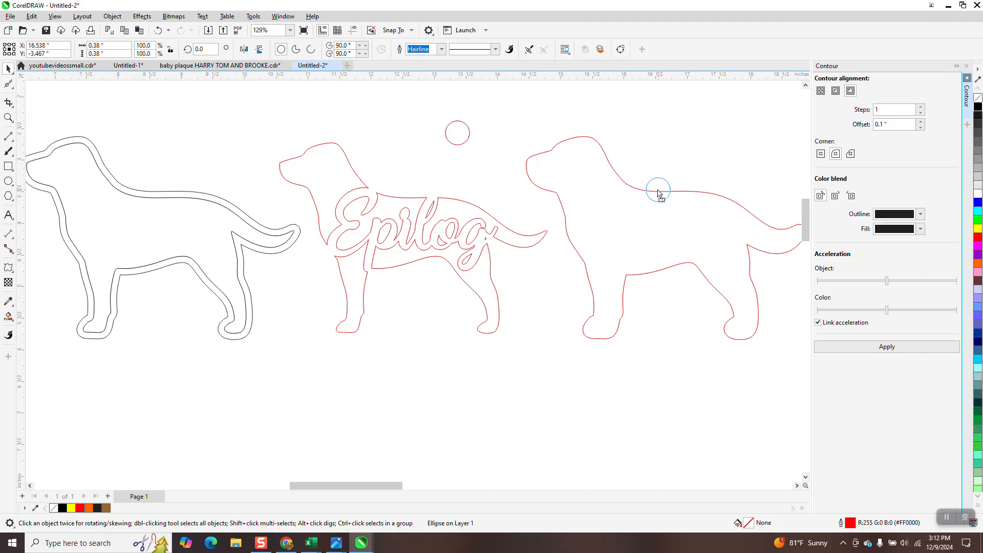
pyautogui.moveTo(652, 191)
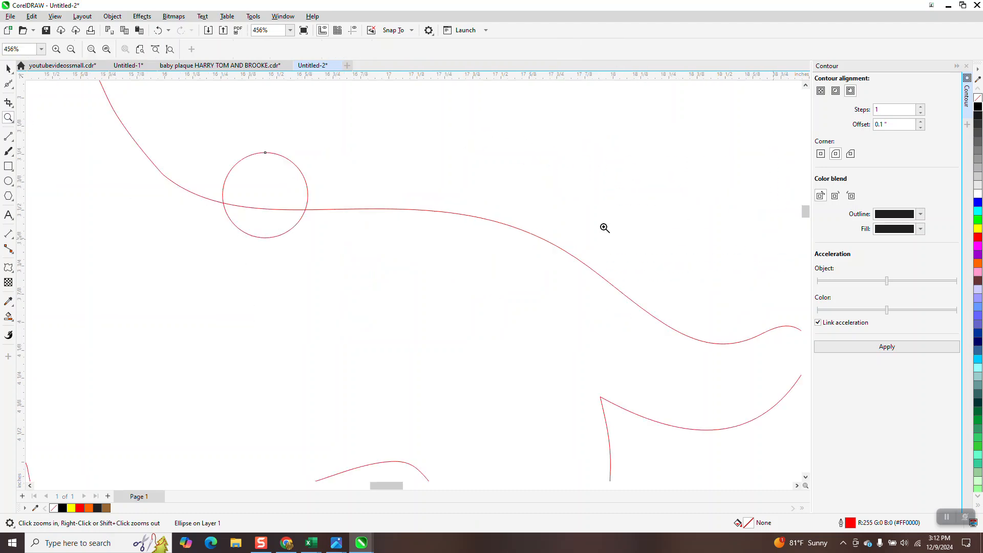
pyautogui.click(265, 194)
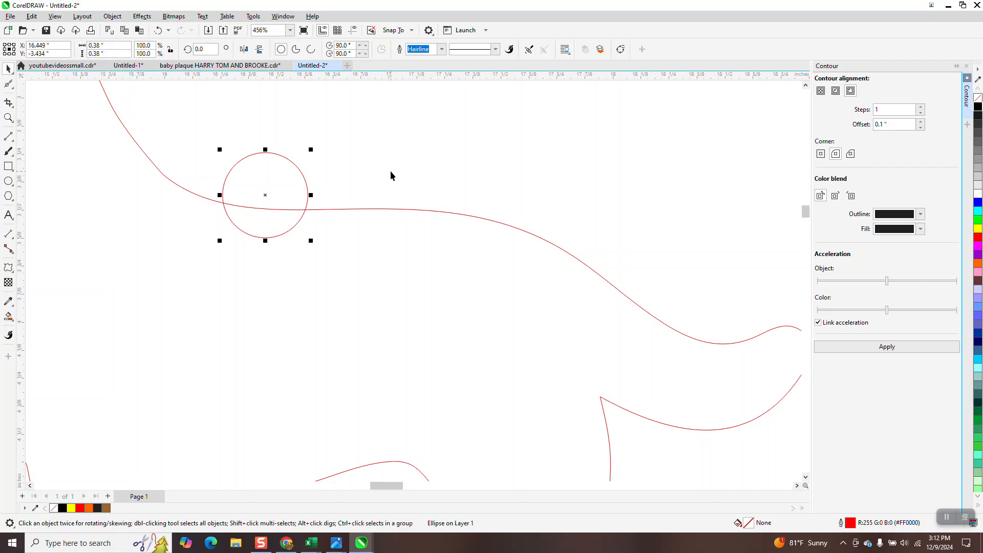
pyautogui.moveTo(317, 160)
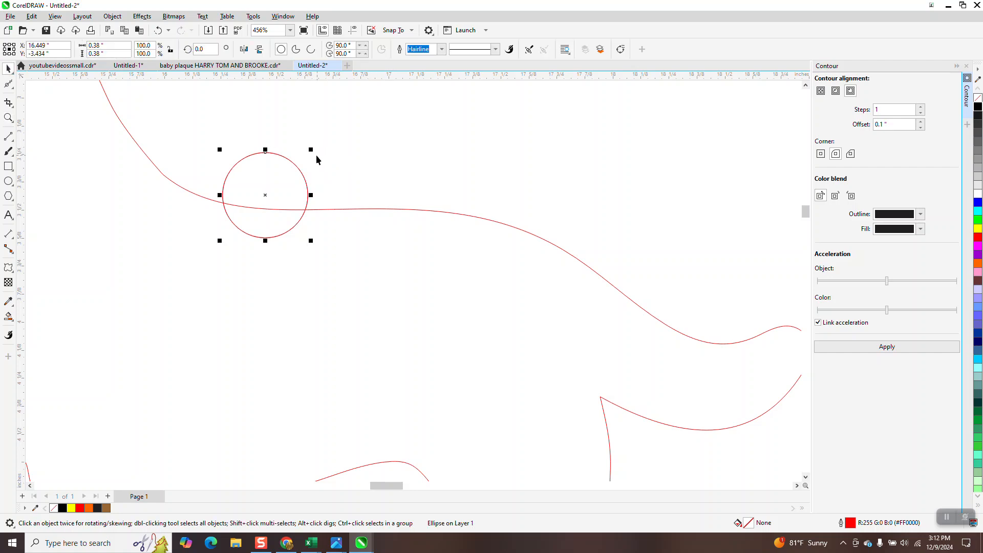
pyautogui.moveTo(310, 149); pyautogui.dragTo(300, 163)
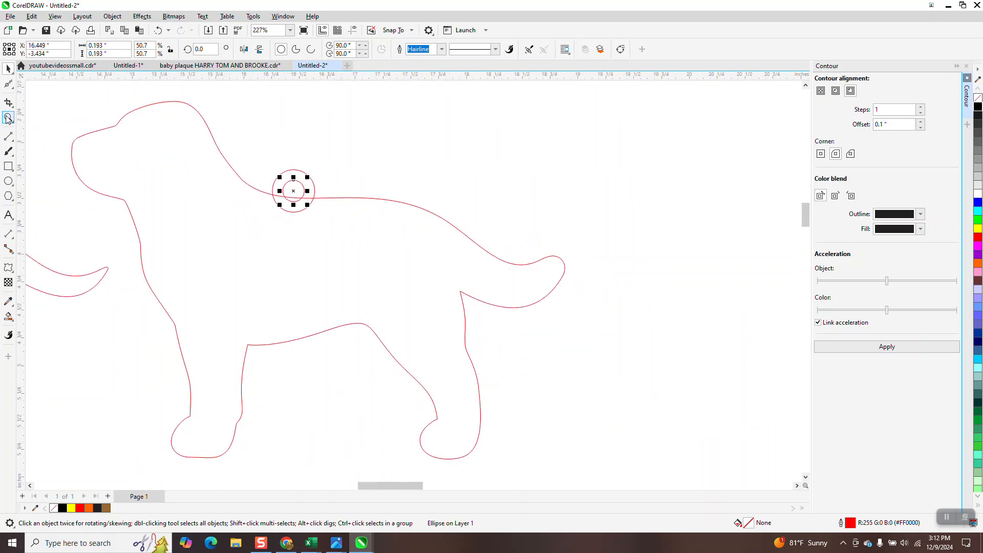
# - Trim the overlapping circle and body segments where the hanger meets the right dog, then zoom out
pyautogui.click(9, 119)
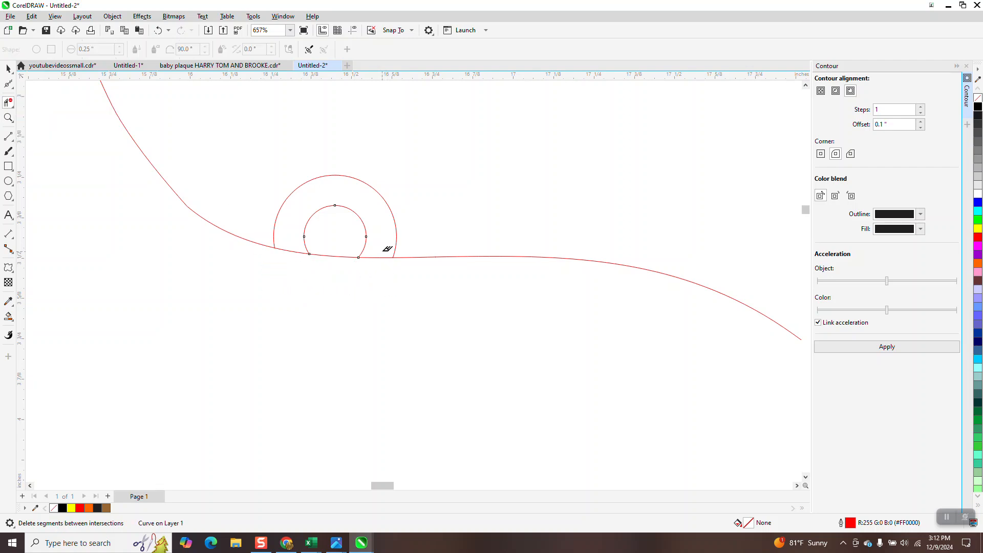
pyautogui.scroll(-3)
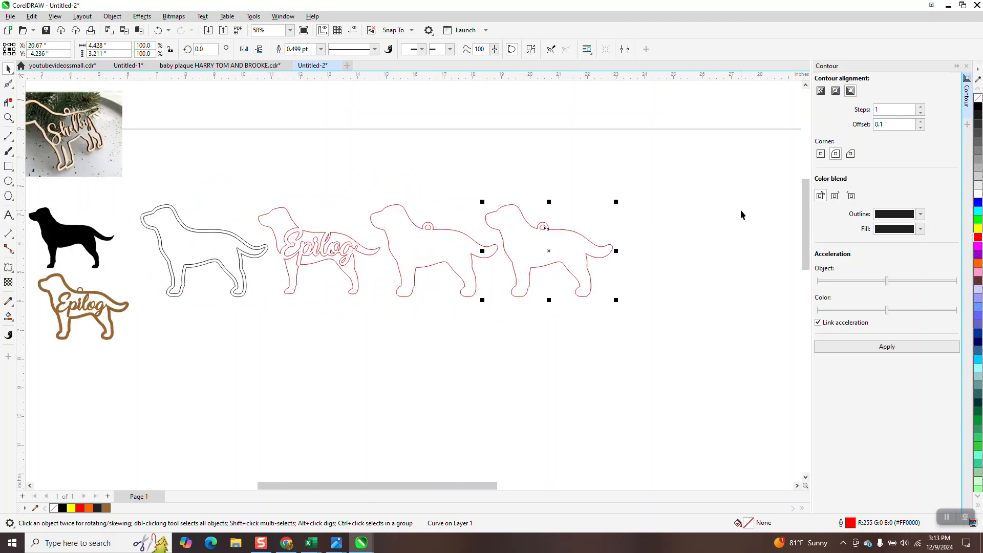
# - Zoom into the combined Epilog dog and choose Interactive Fill from the Fill flyout
pyautogui.click(188, 251)
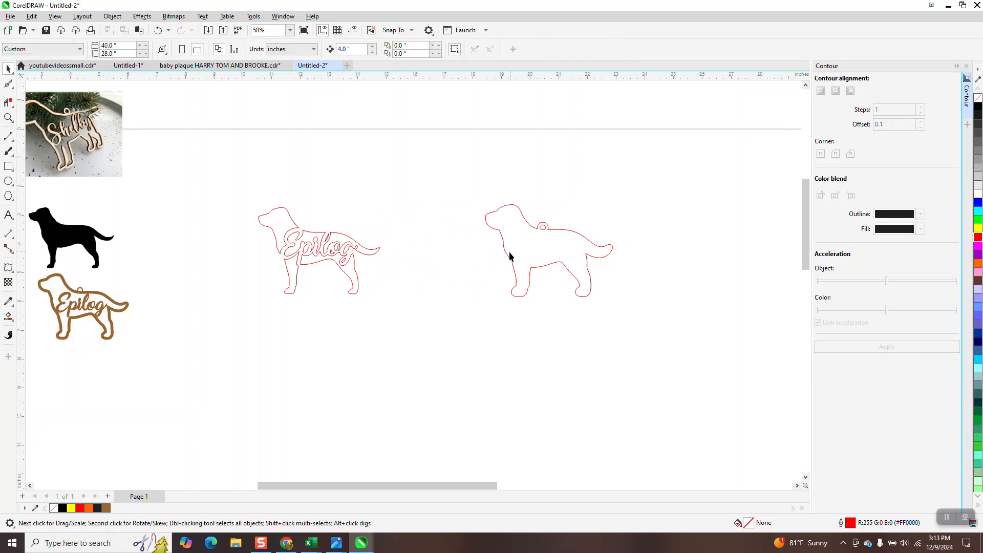
pyautogui.click(319, 250)
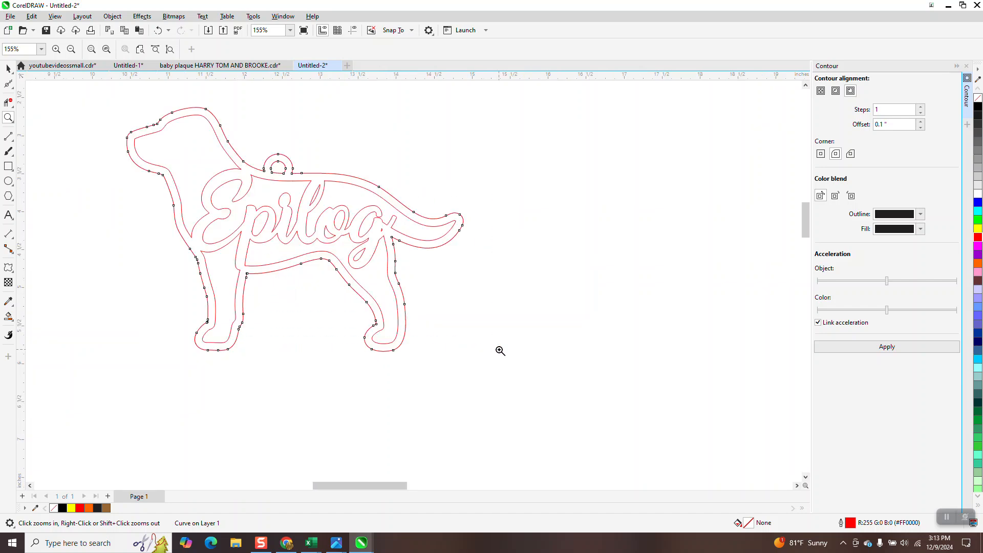
pyautogui.moveTo(35, 327)
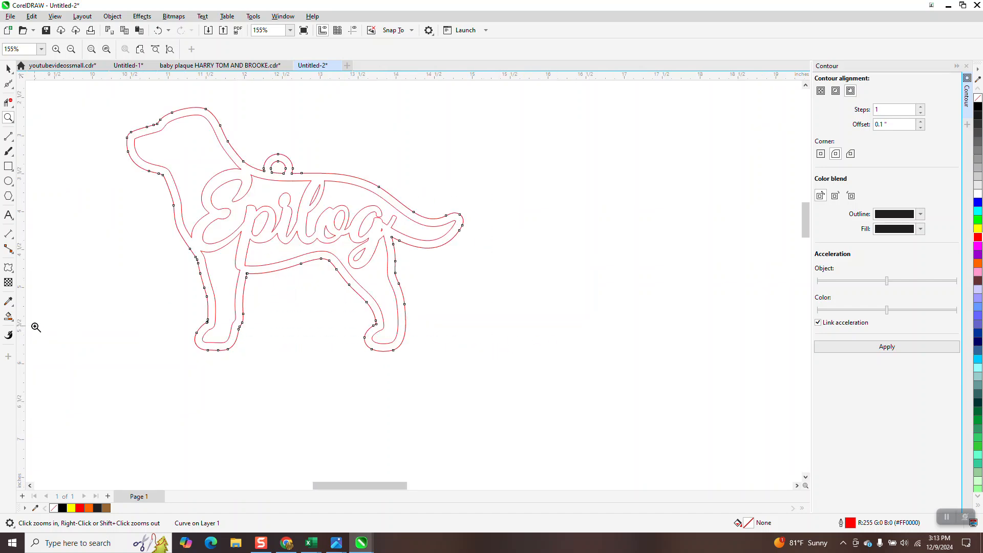
pyautogui.click(9, 316)
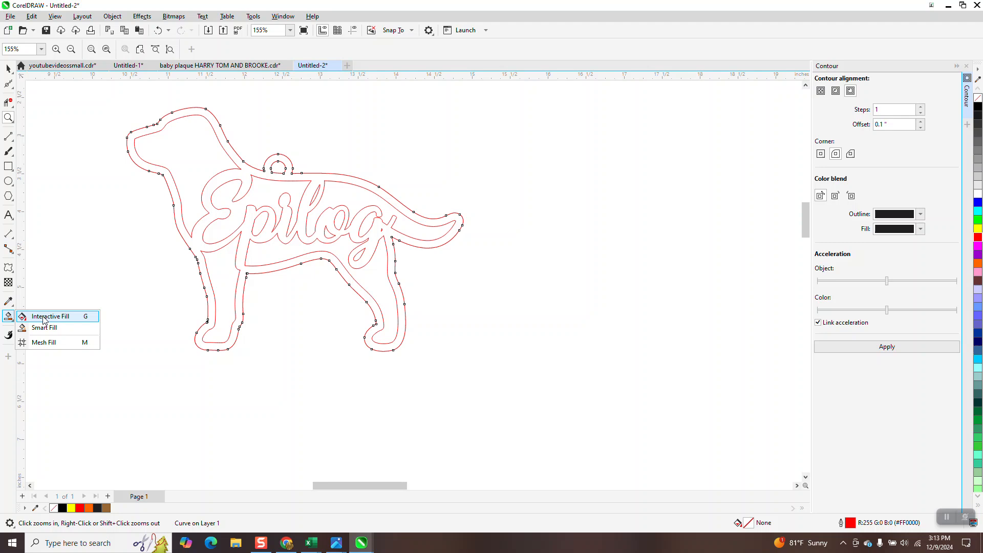
pyautogui.click(44, 327)
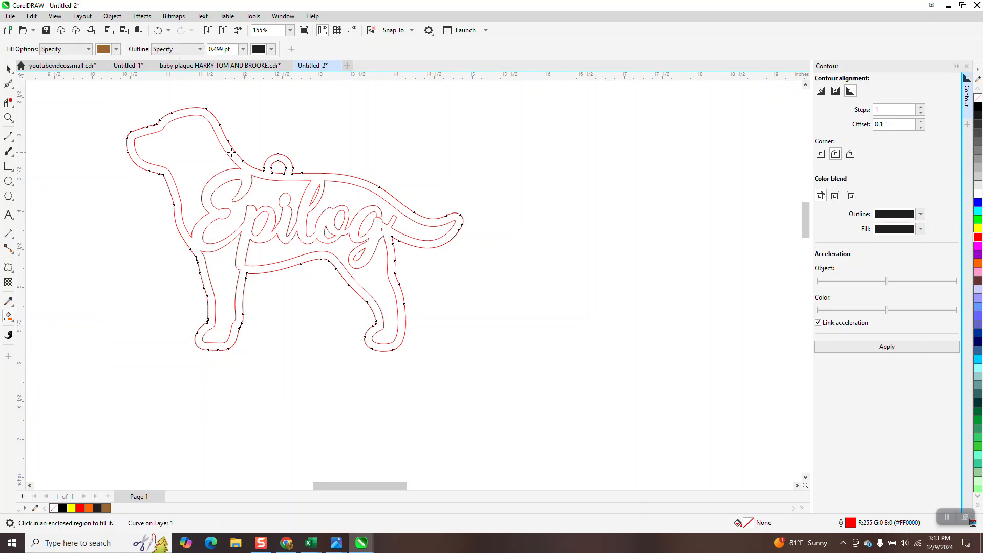